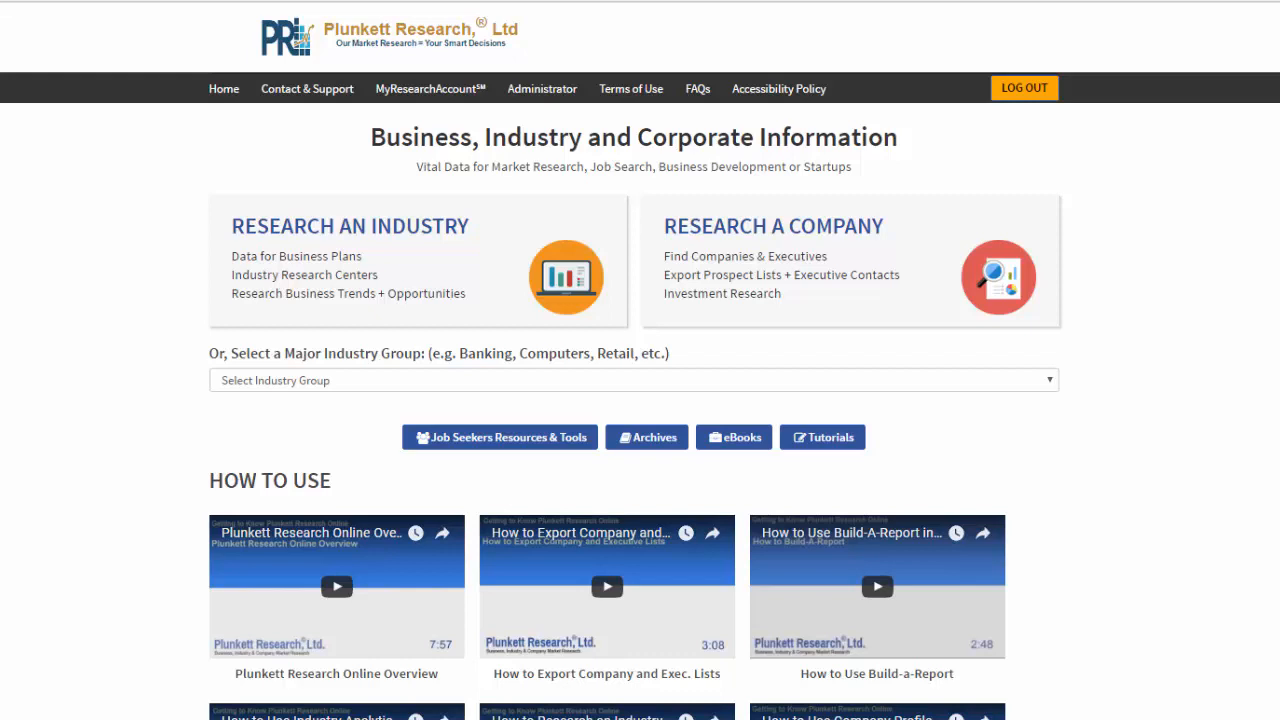
mouse_move(916, 244)
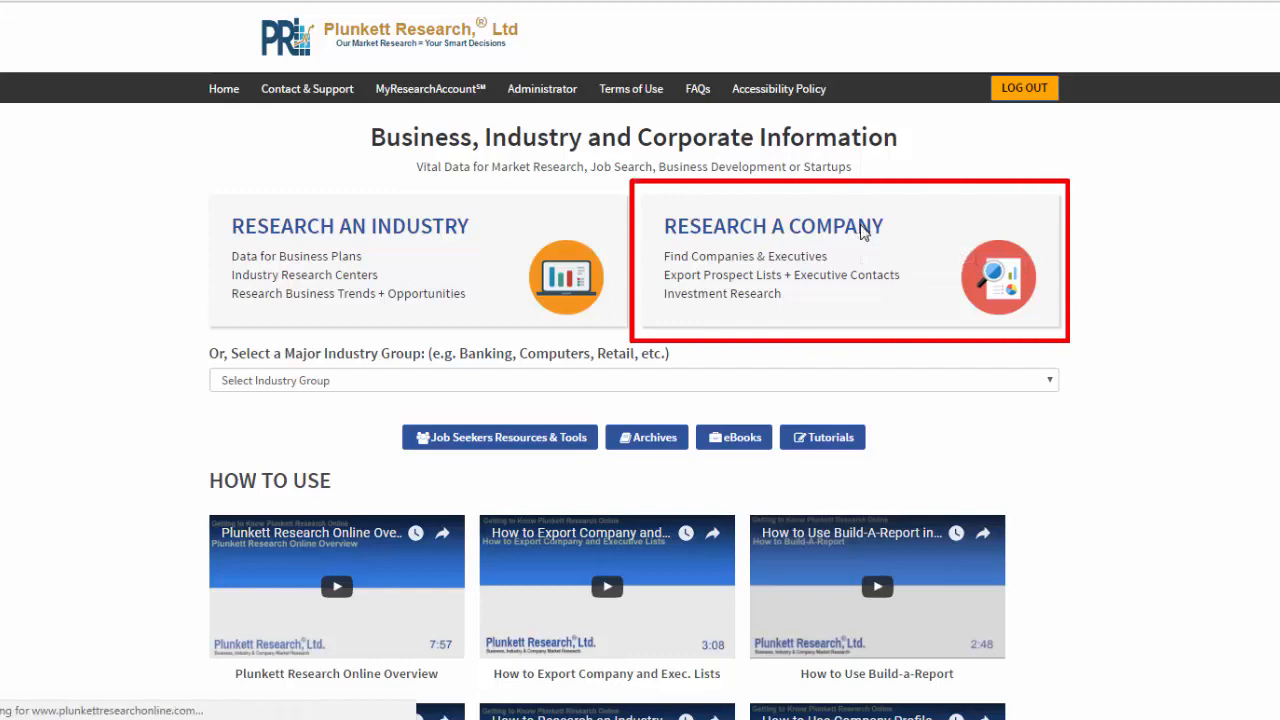
Search Research a Company for the organization name 'ford motor', returning three Ford matches
left_click(770, 226)
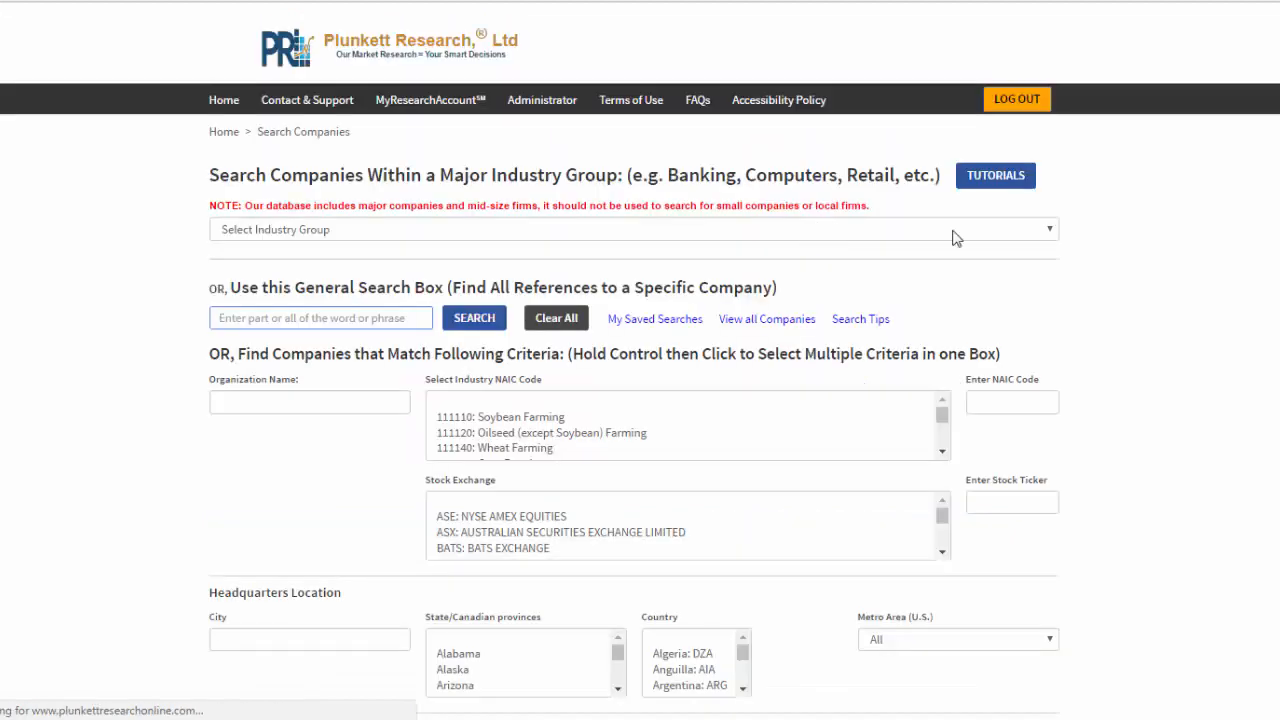
scroll("down", 3)
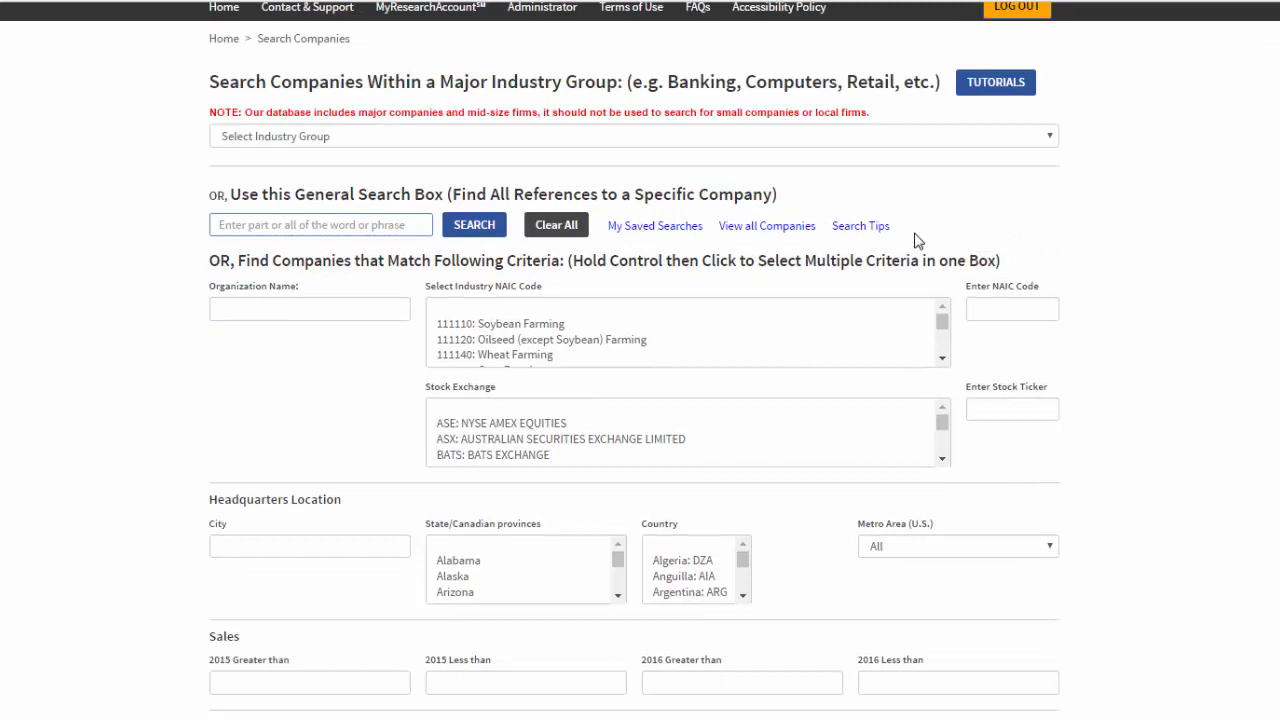
left_click(308, 308)
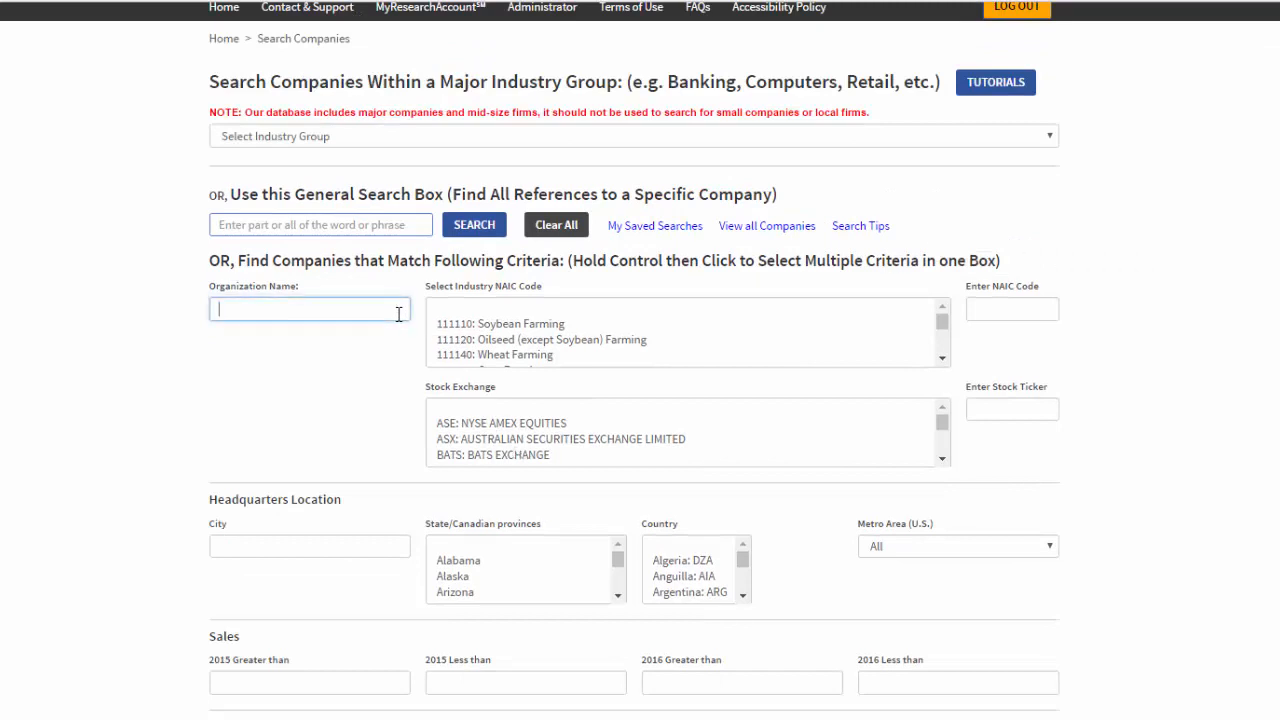
type("for")
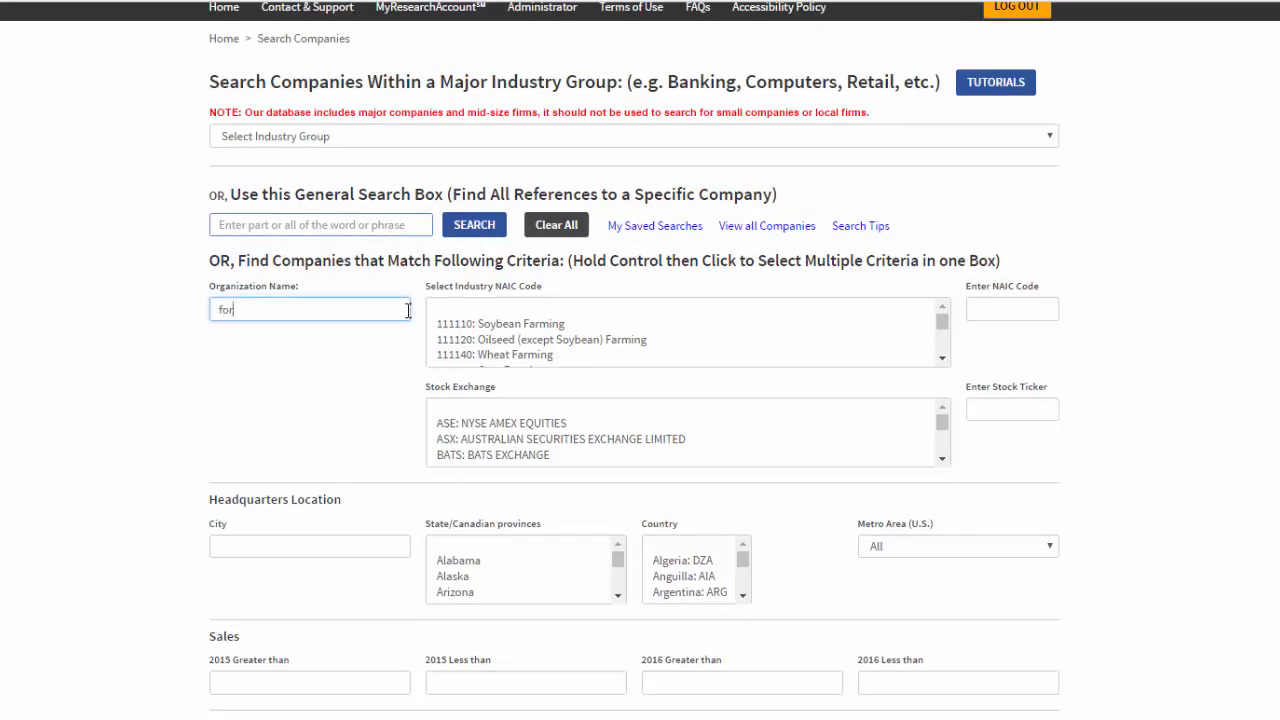
type("ford motor")
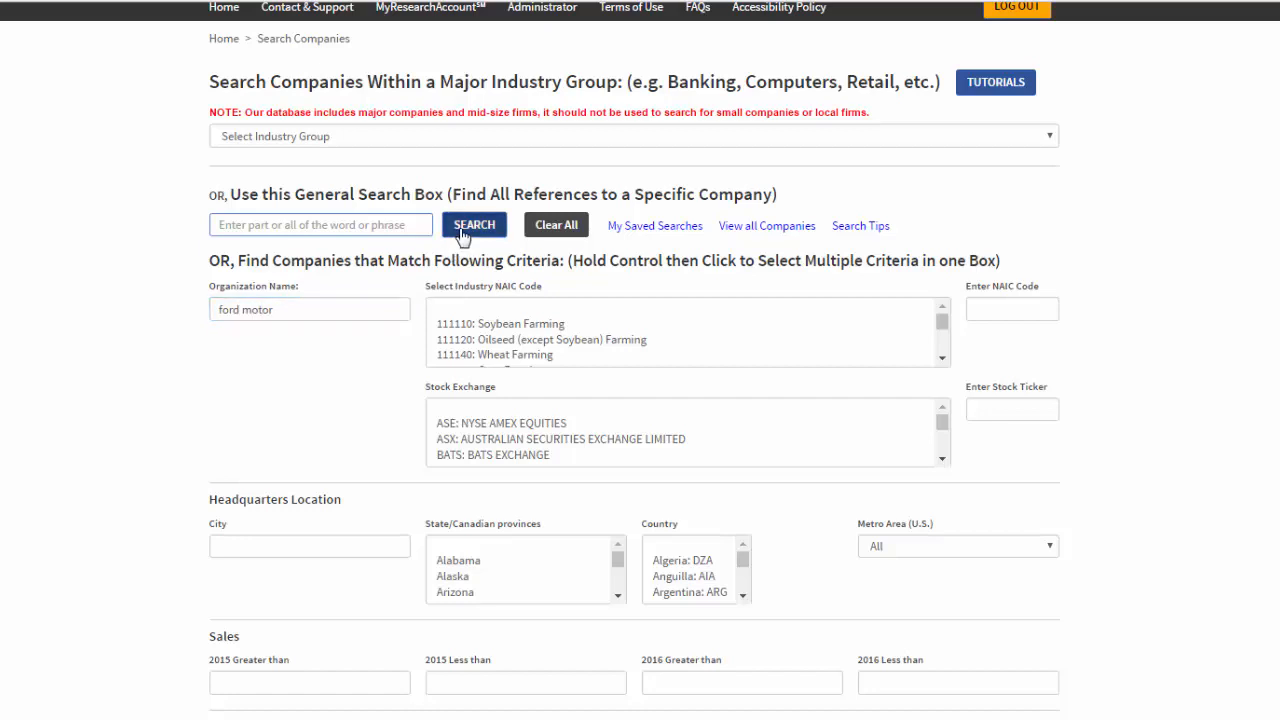
left_click(474, 224)
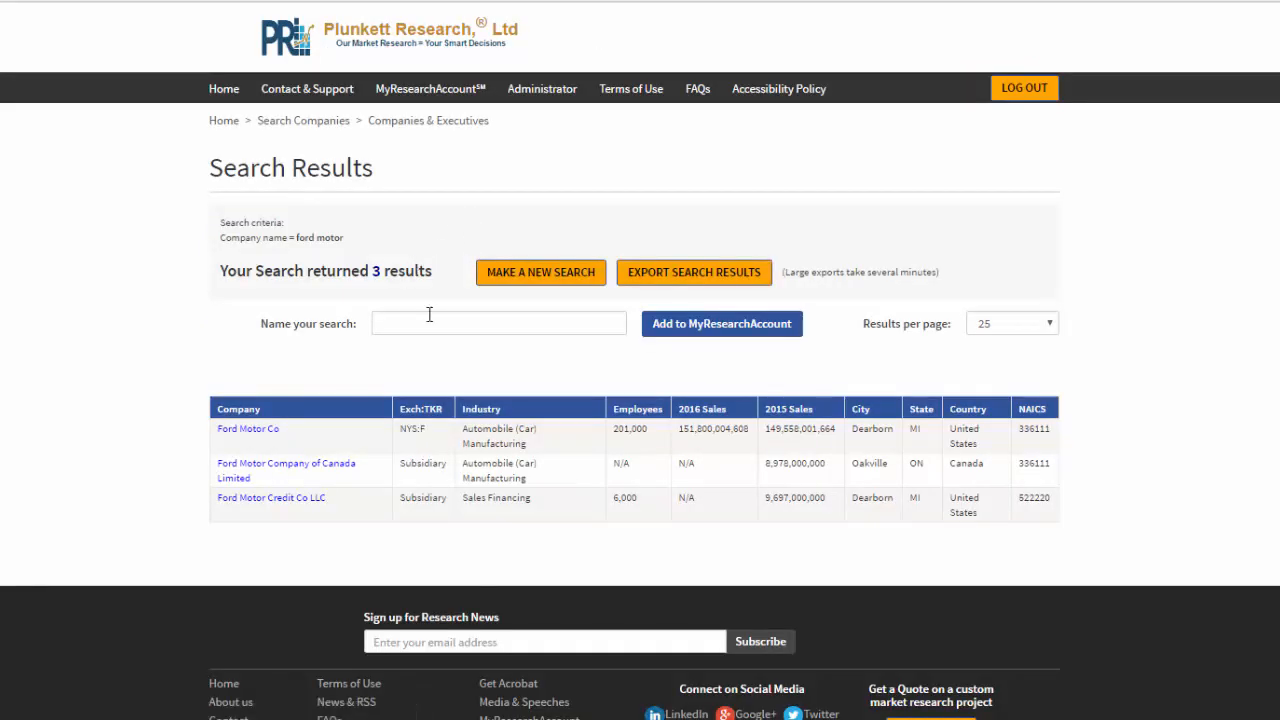
mouse_move(350, 568)
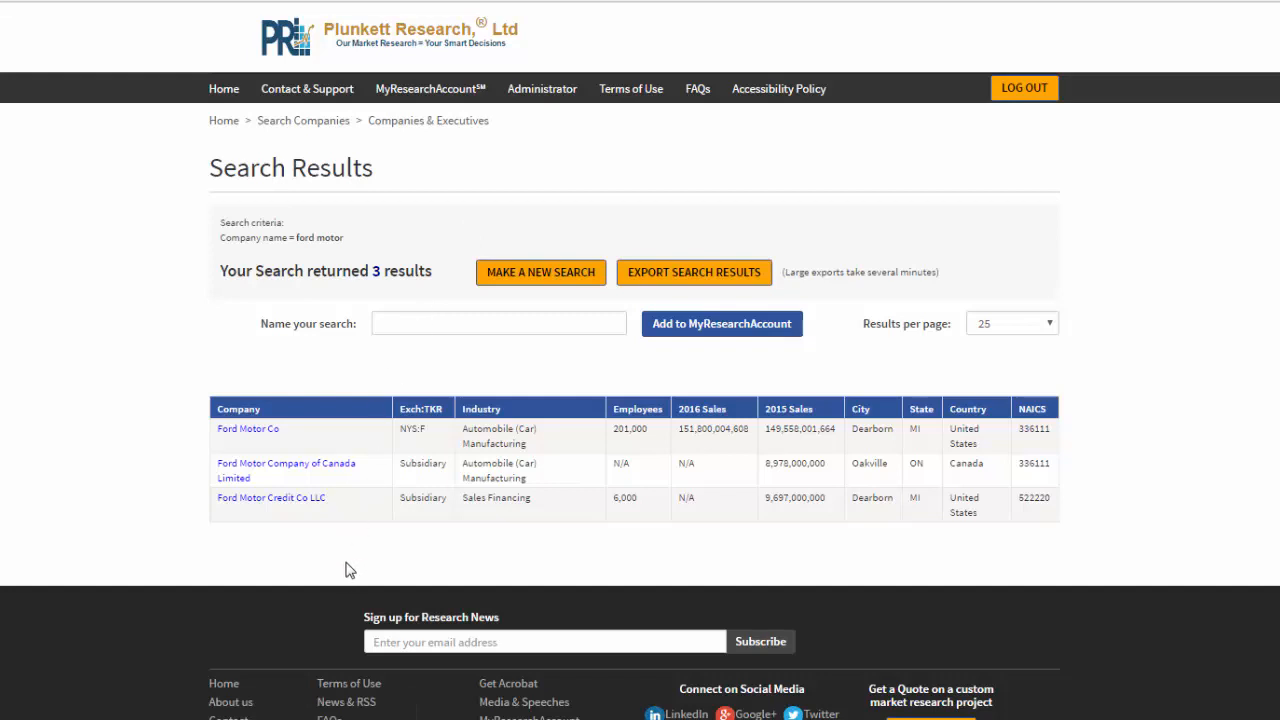
mouse_move(278, 444)
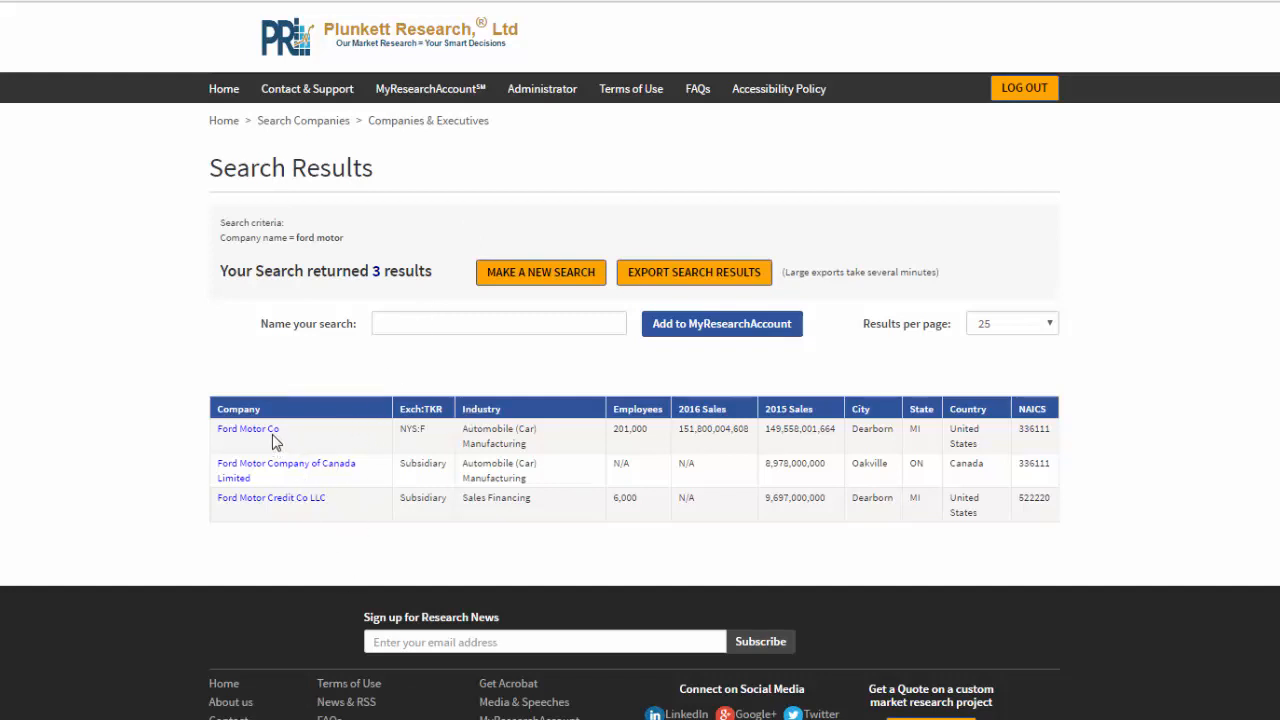
Go from the Ford Motor Co result into its profile and on to Financial Details with the income statement
left_click(248, 428)
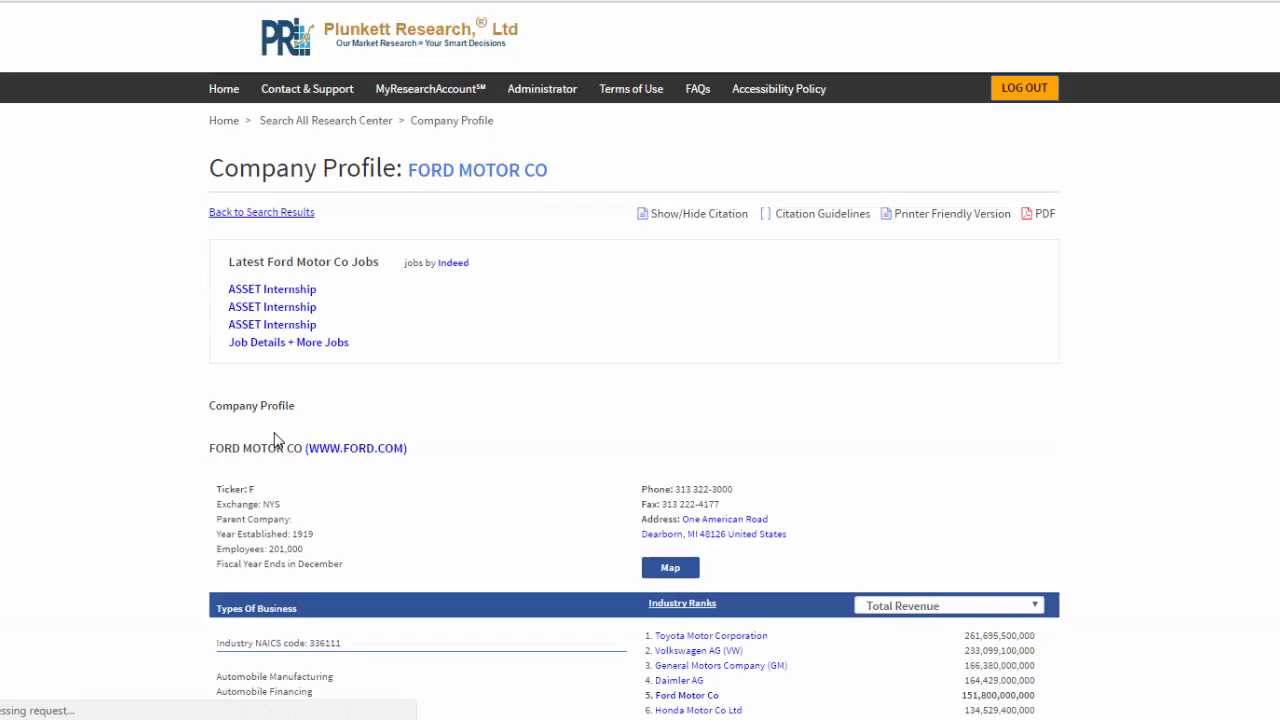
scroll("down", 3)
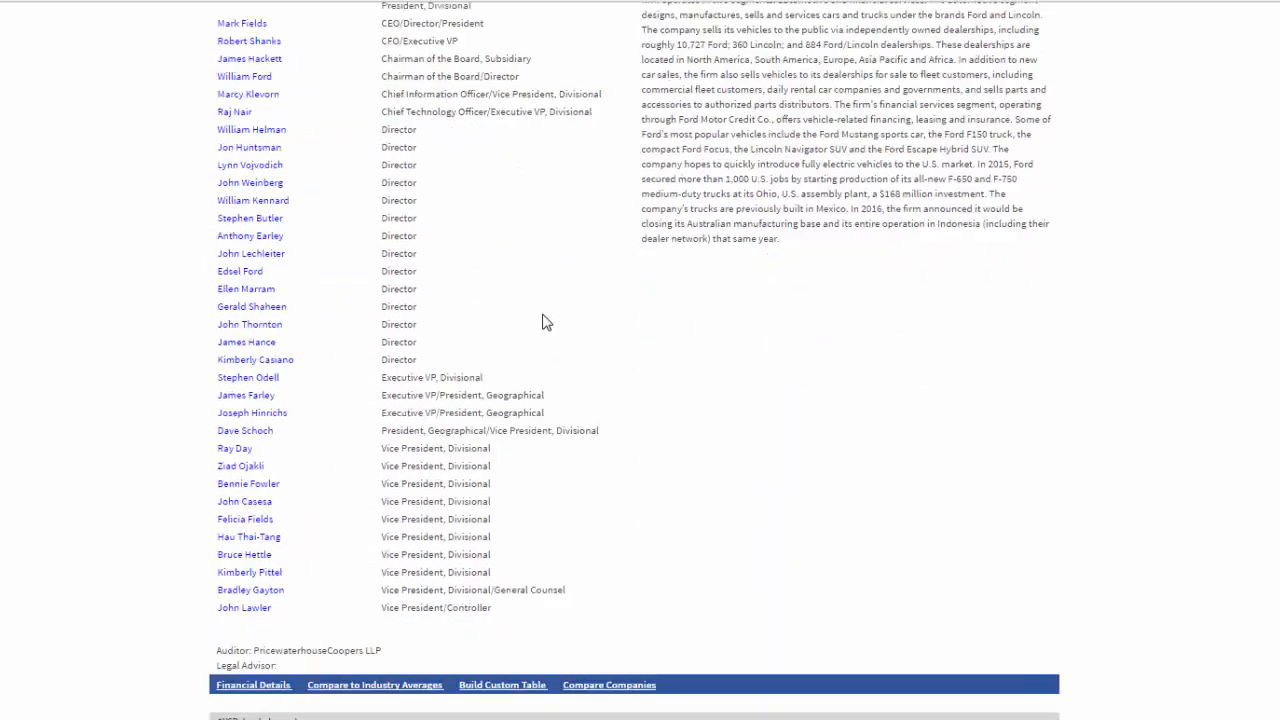
scroll("down", 3)
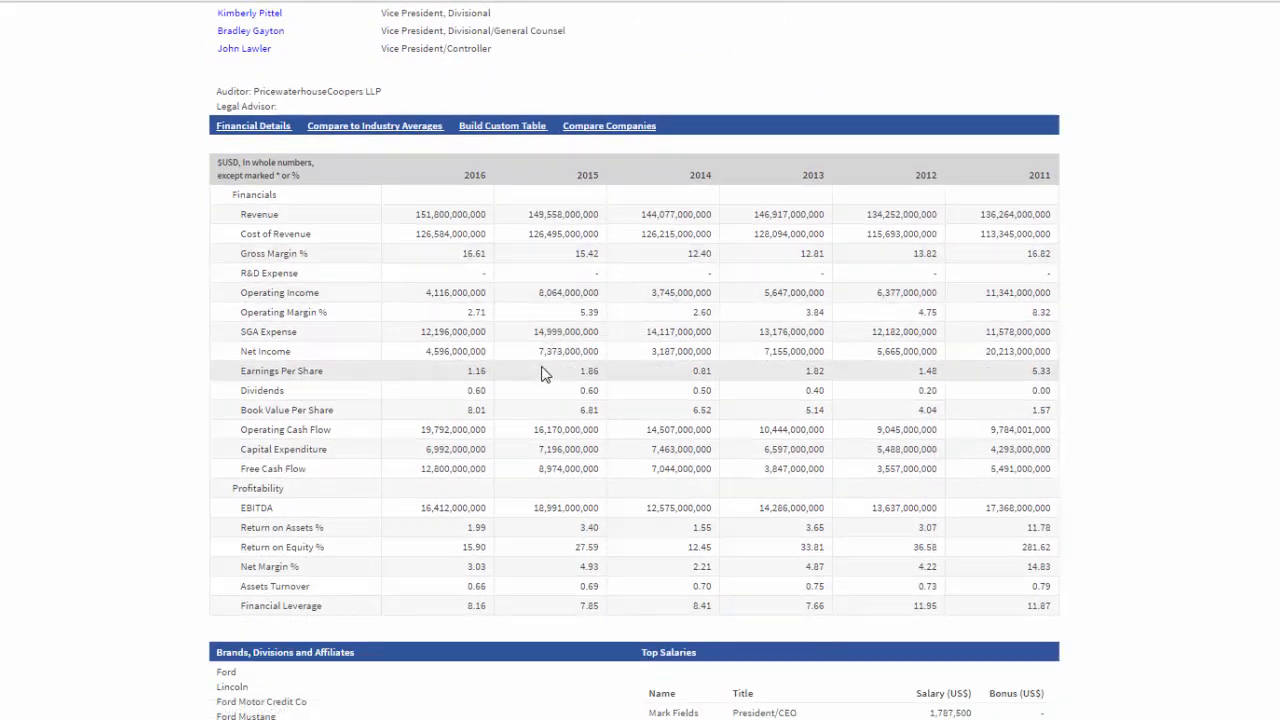
mouse_move(836, 530)
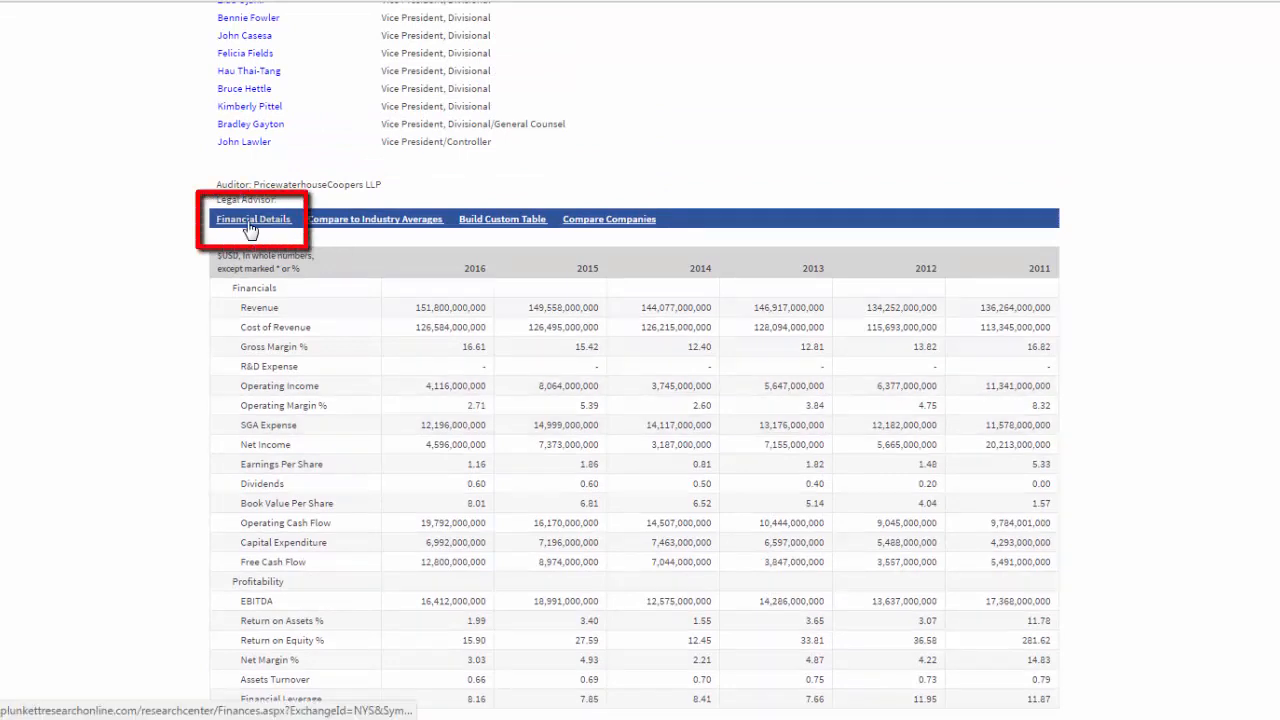
left_click(252, 218)
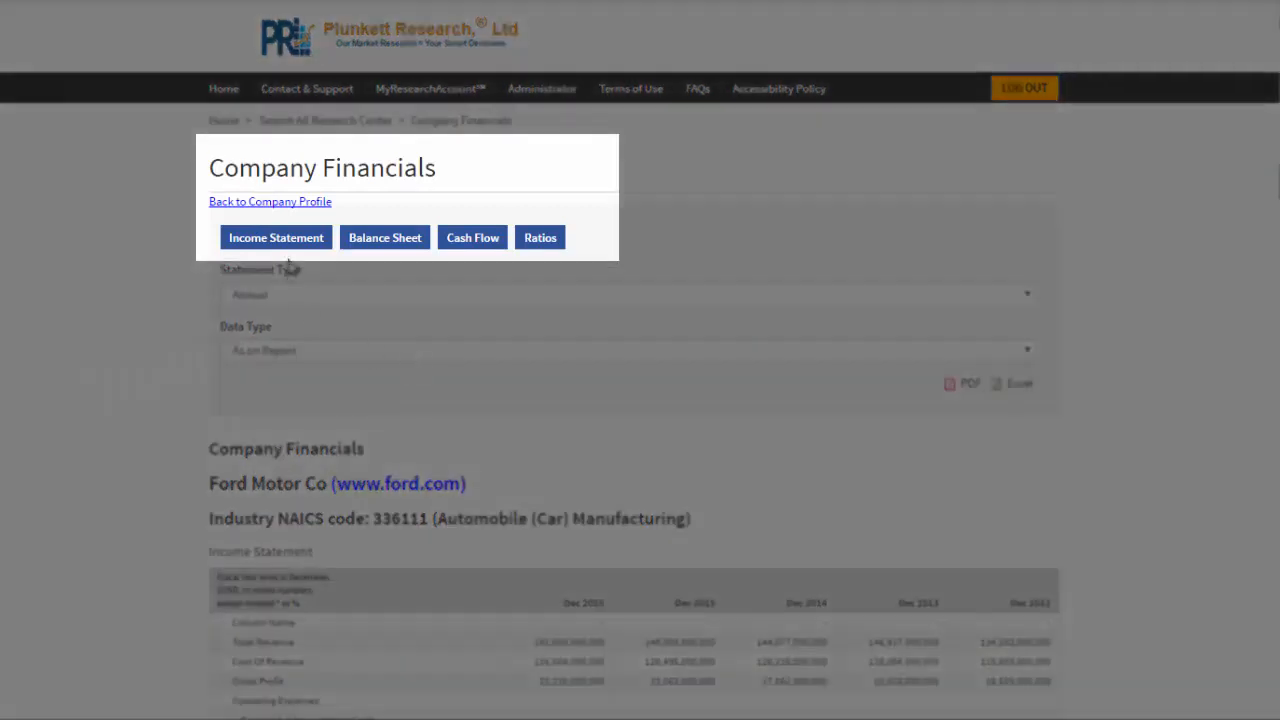
Switch Ford's financials to the Balance Sheet, then to the Cash Flow statement and look through it
left_click(276, 236)
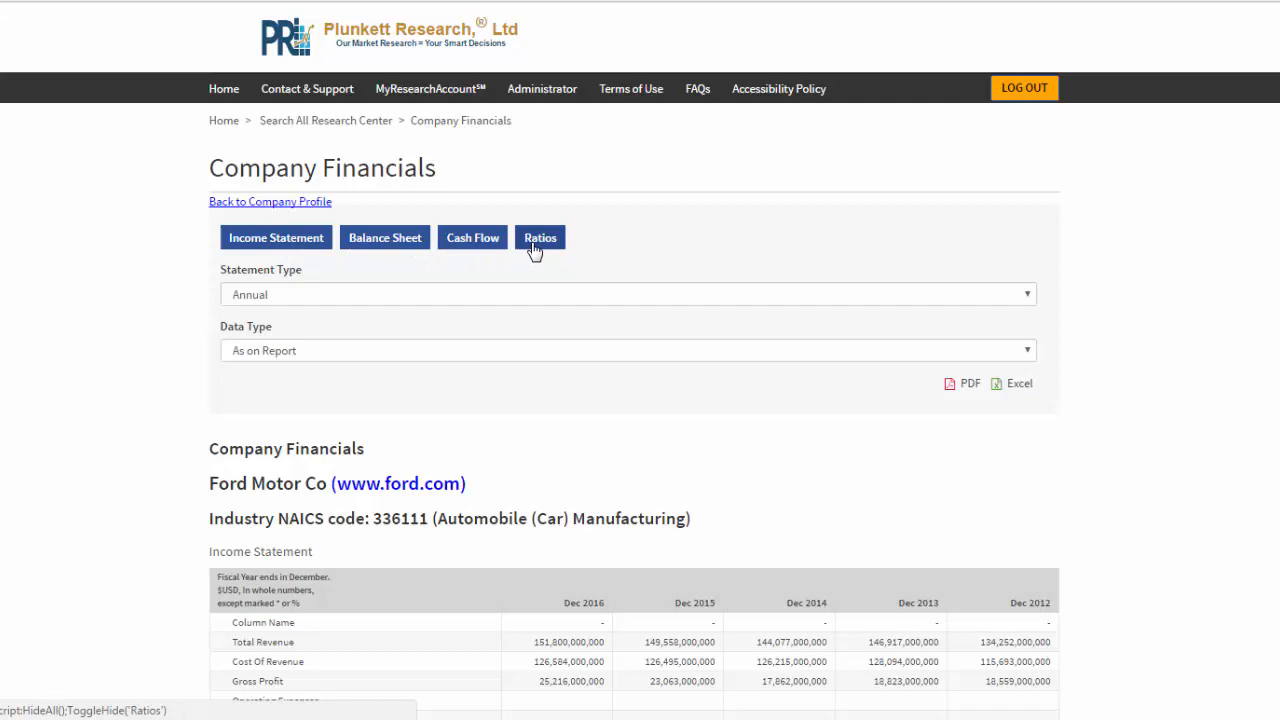
scroll("down", 3)
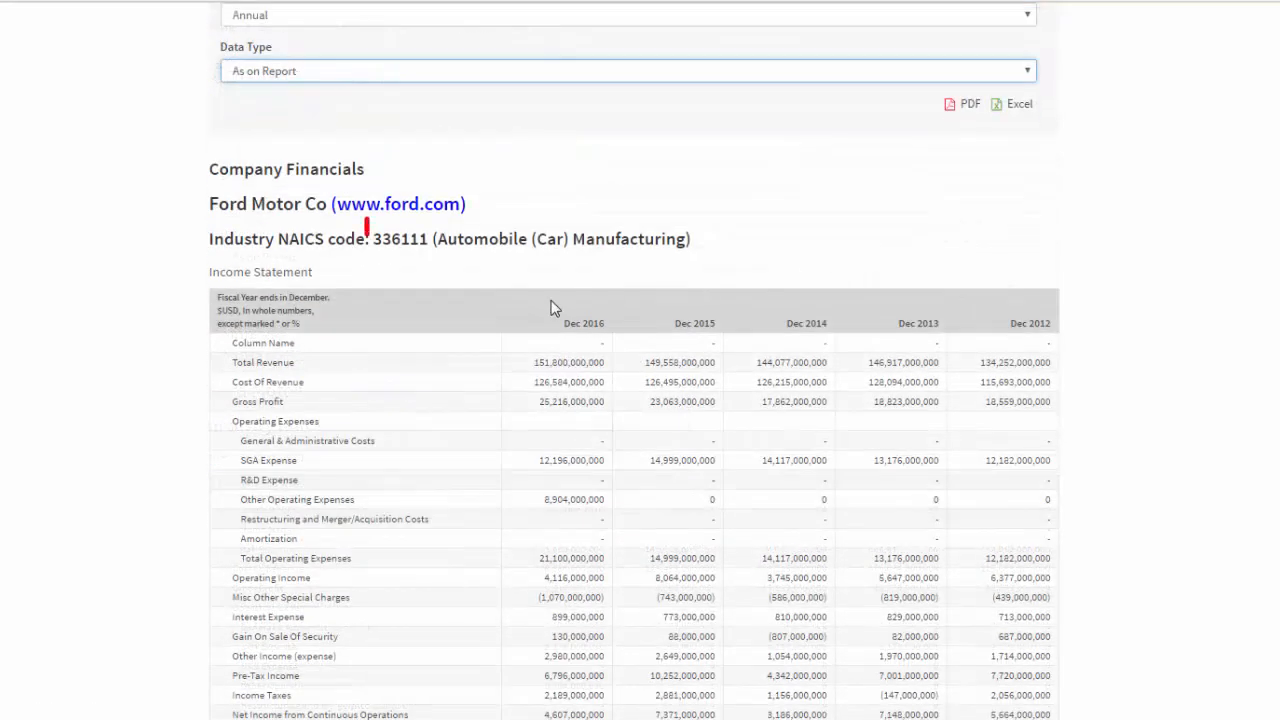
double_click(400, 240)
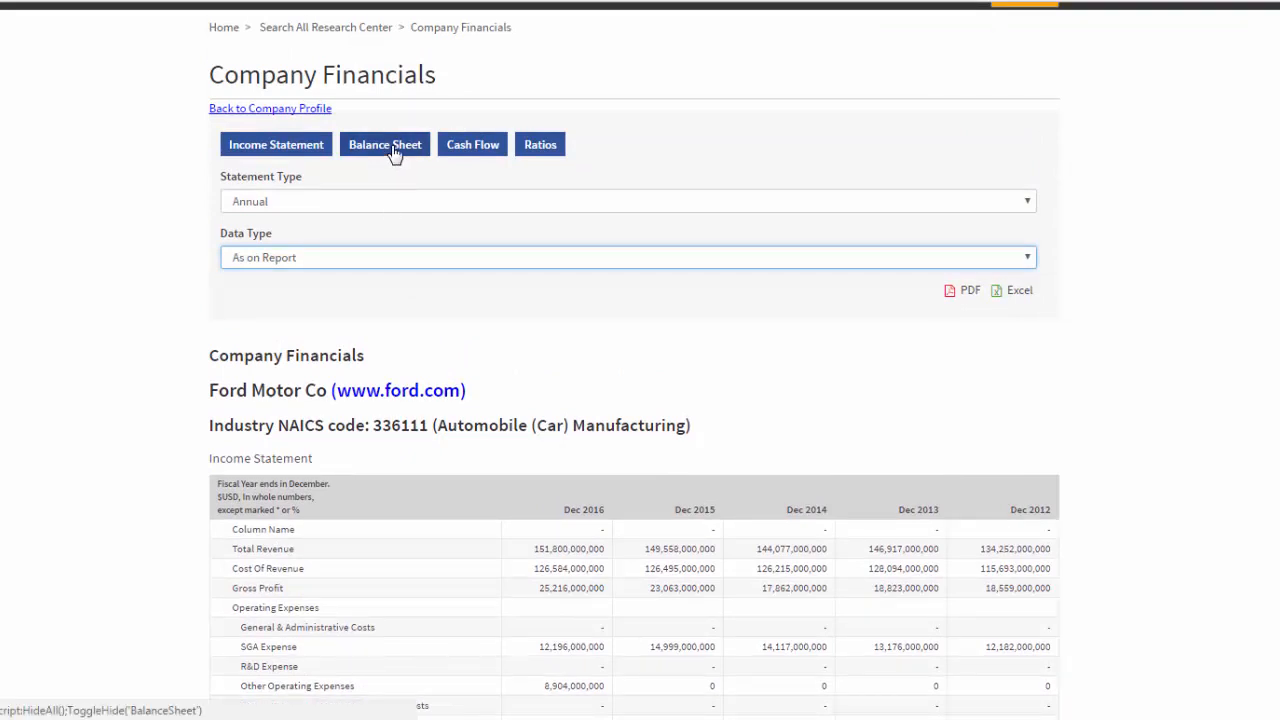
left_click(384, 144)
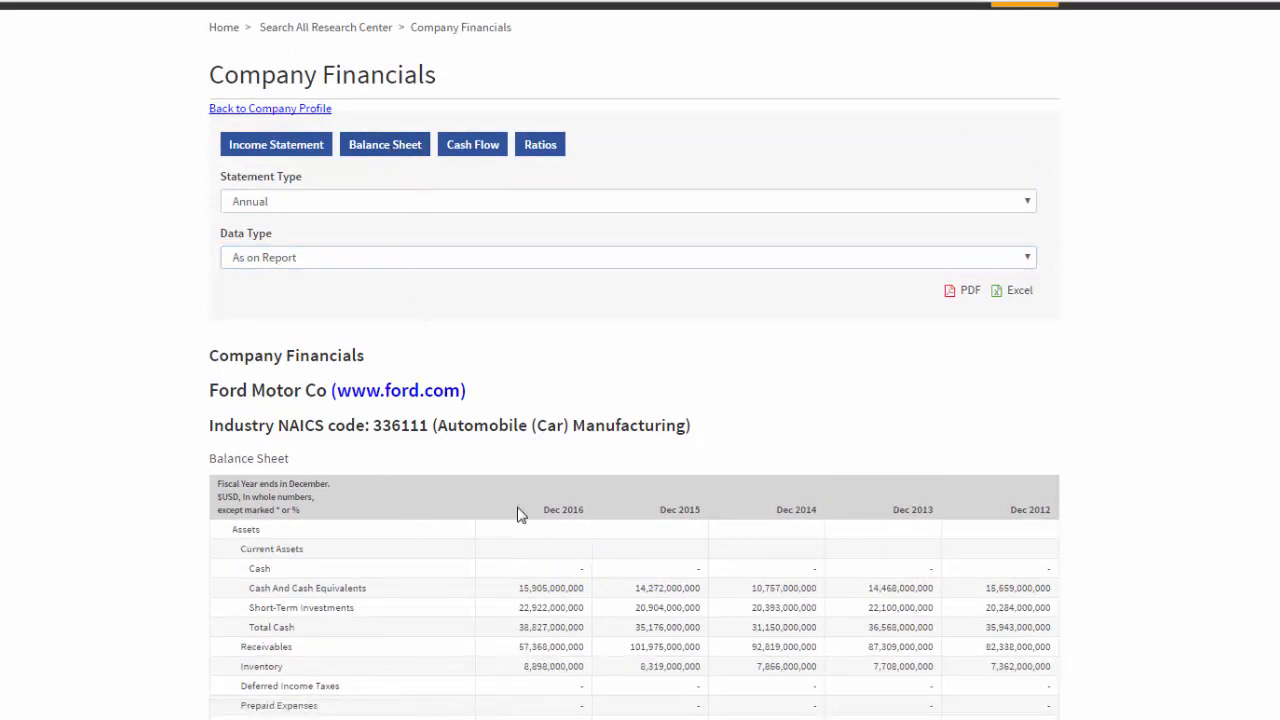
left_click(472, 144)
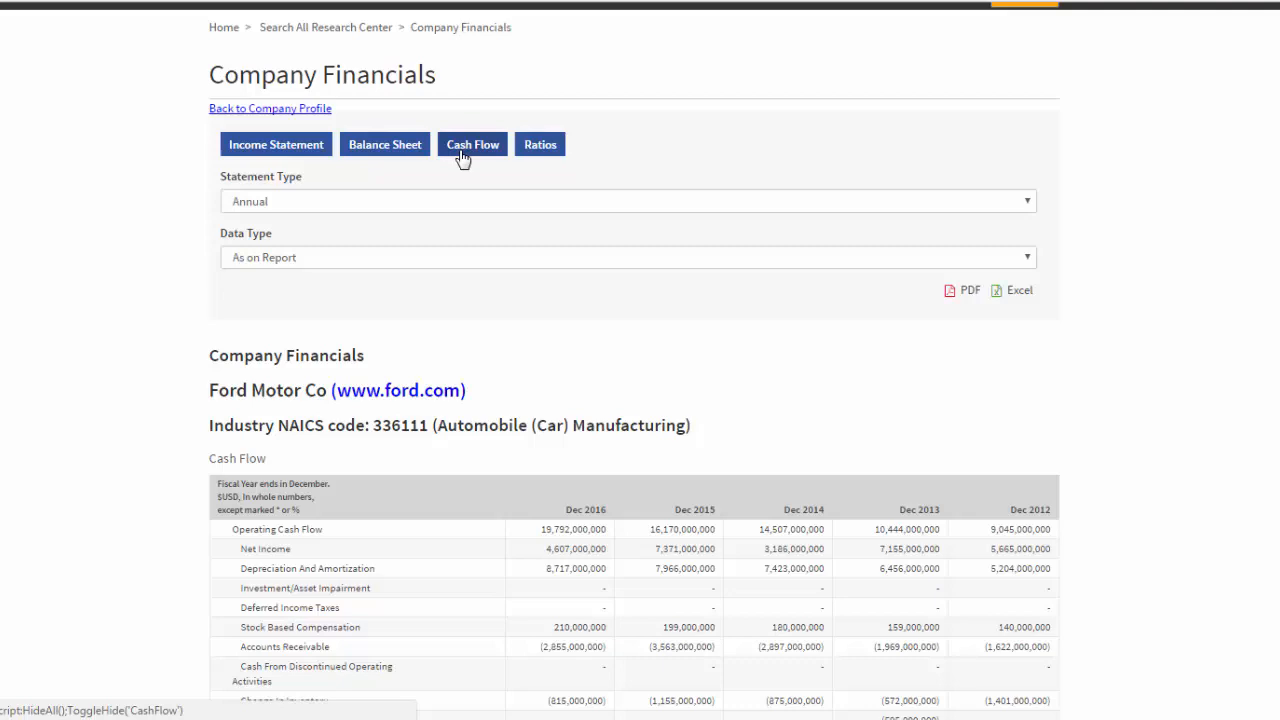
scroll("down", 3)
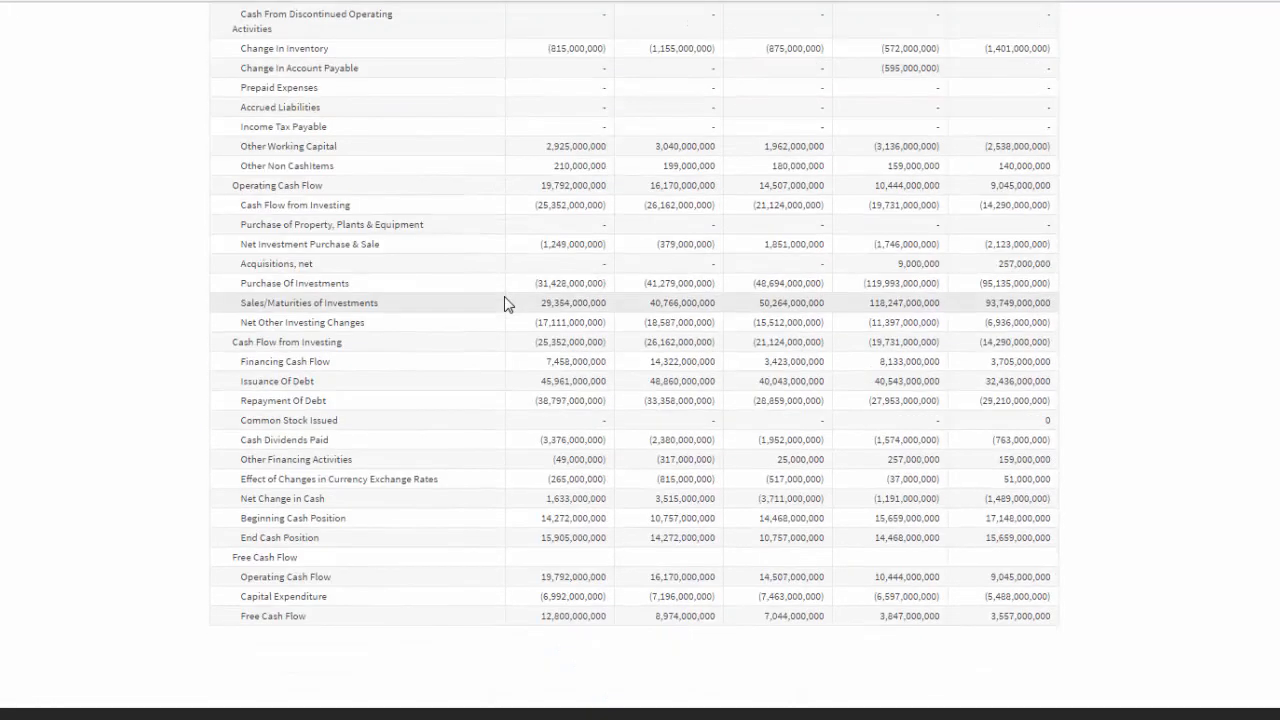
scroll("up", 3)
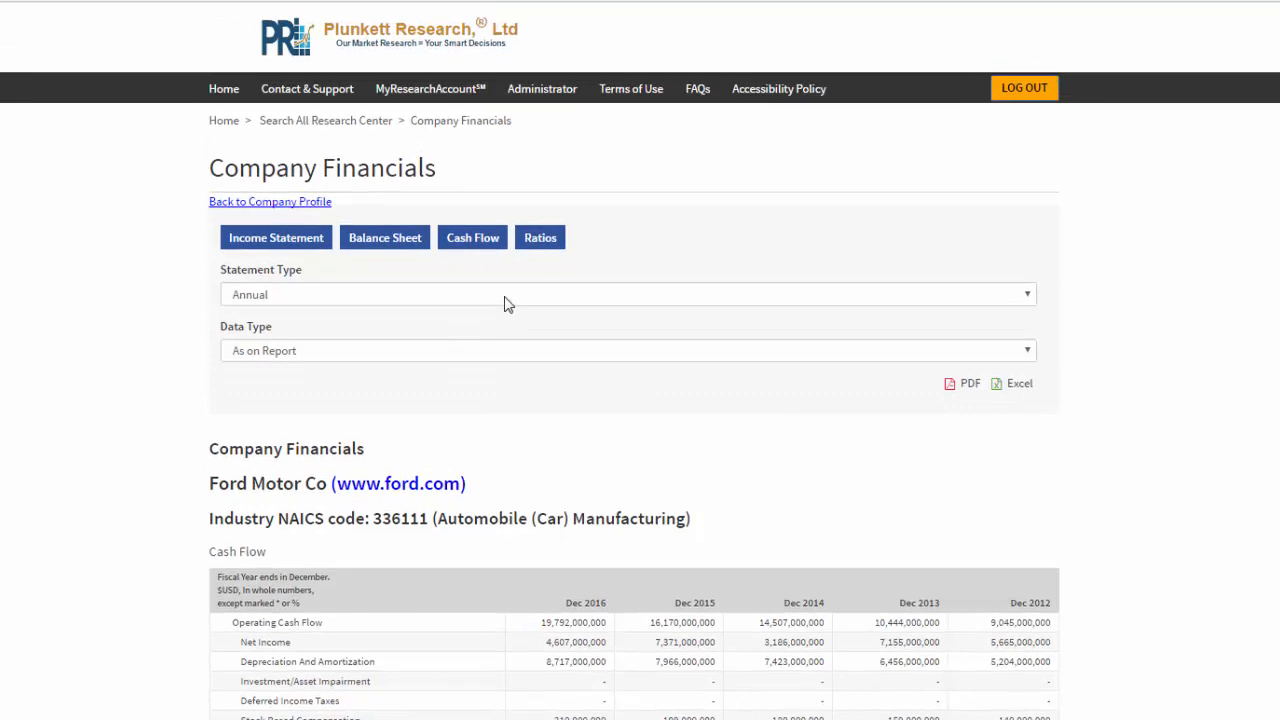
mouse_move(270, 200)
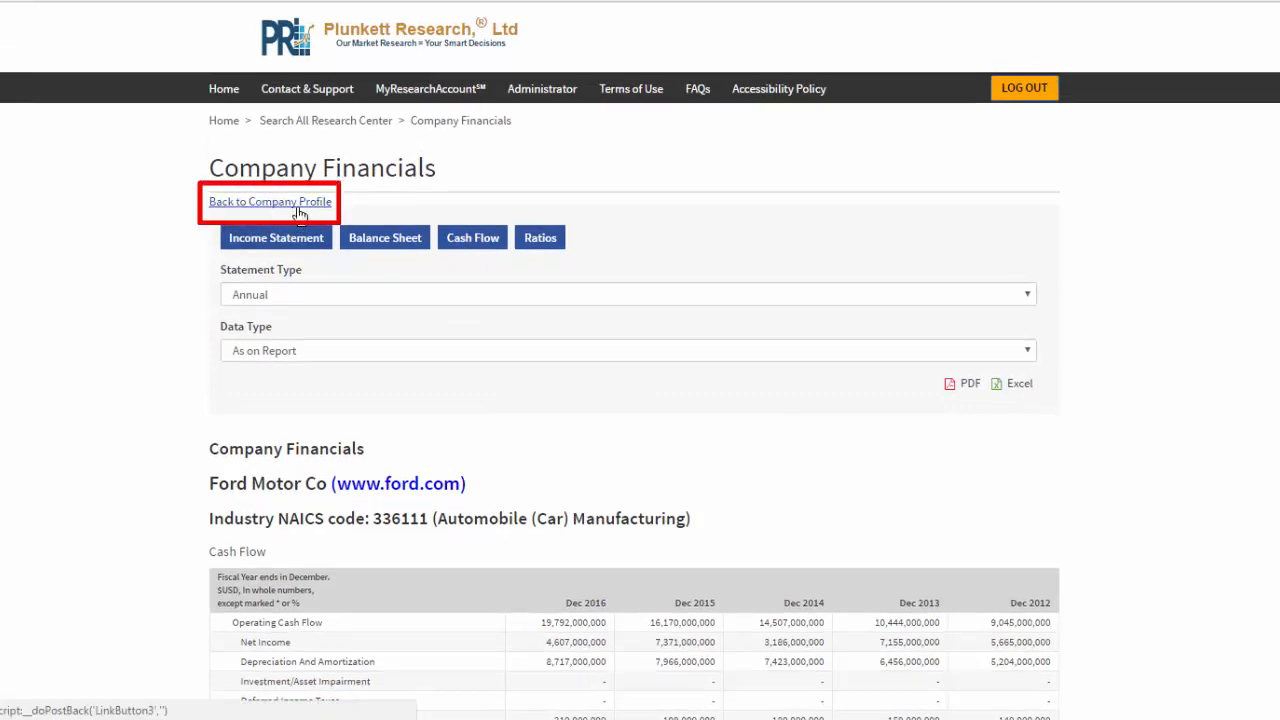
left_click(270, 200)
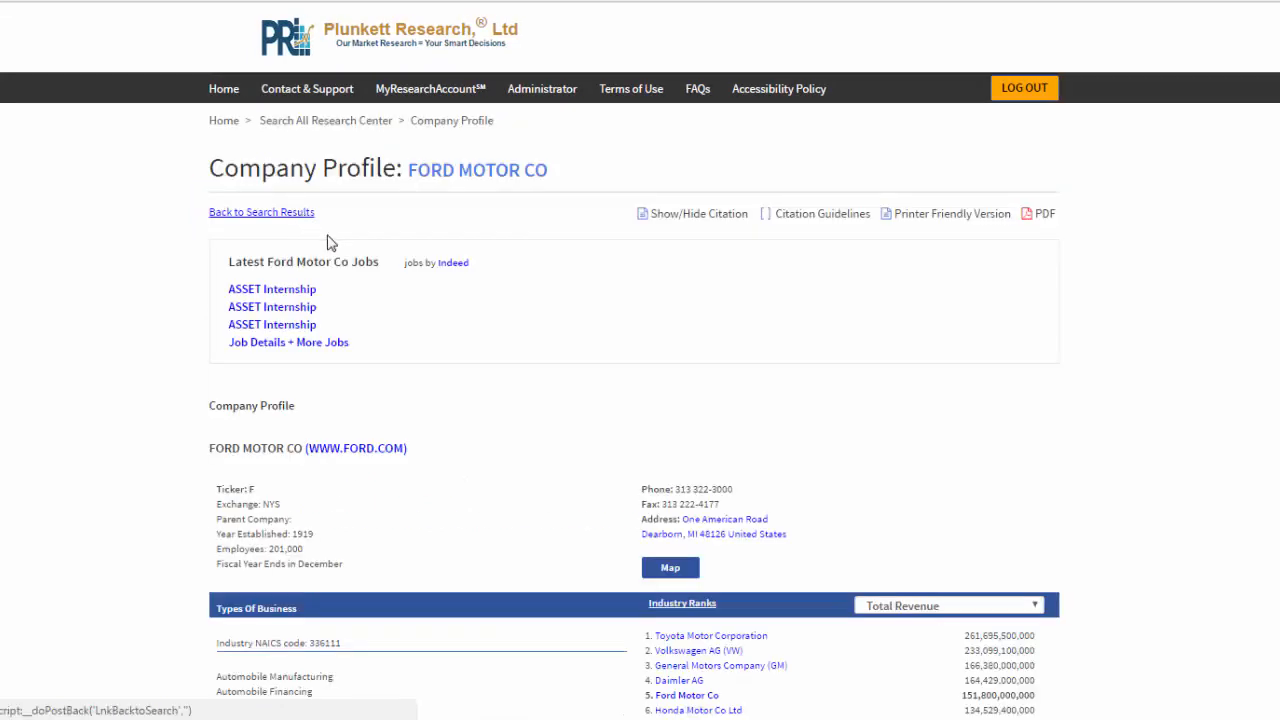
scroll("down", 3)
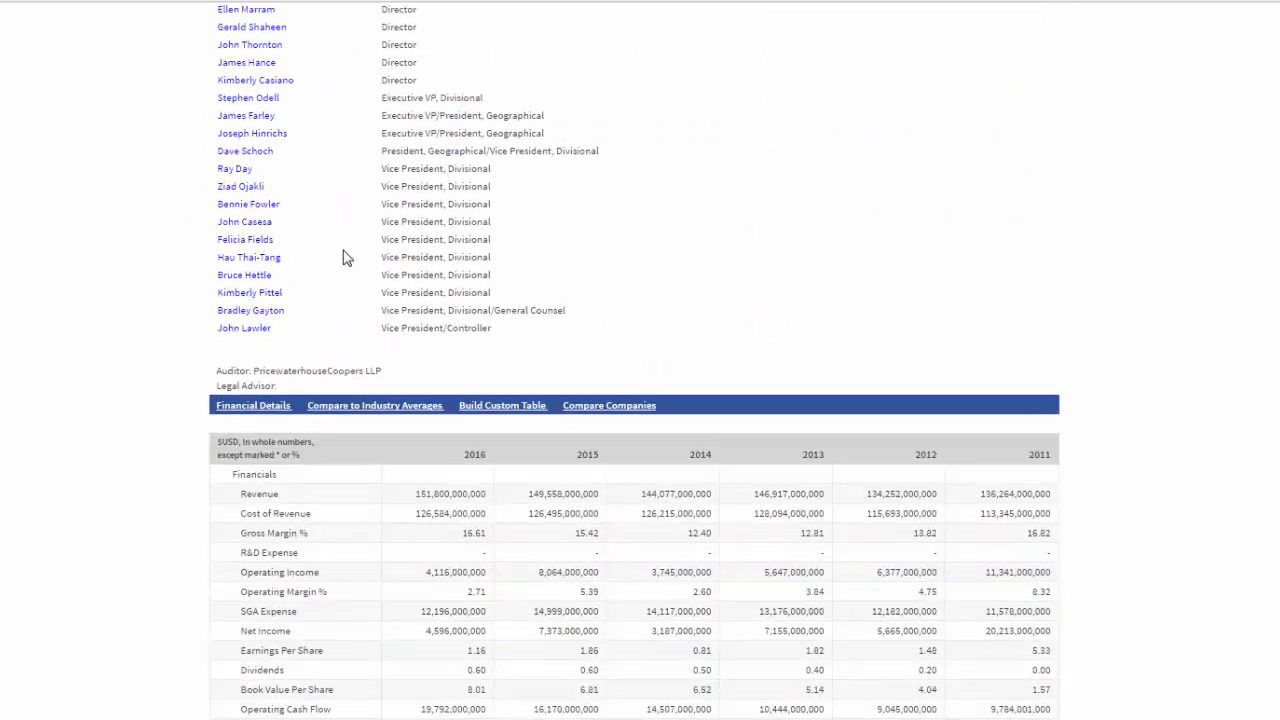
scroll("down", 3)
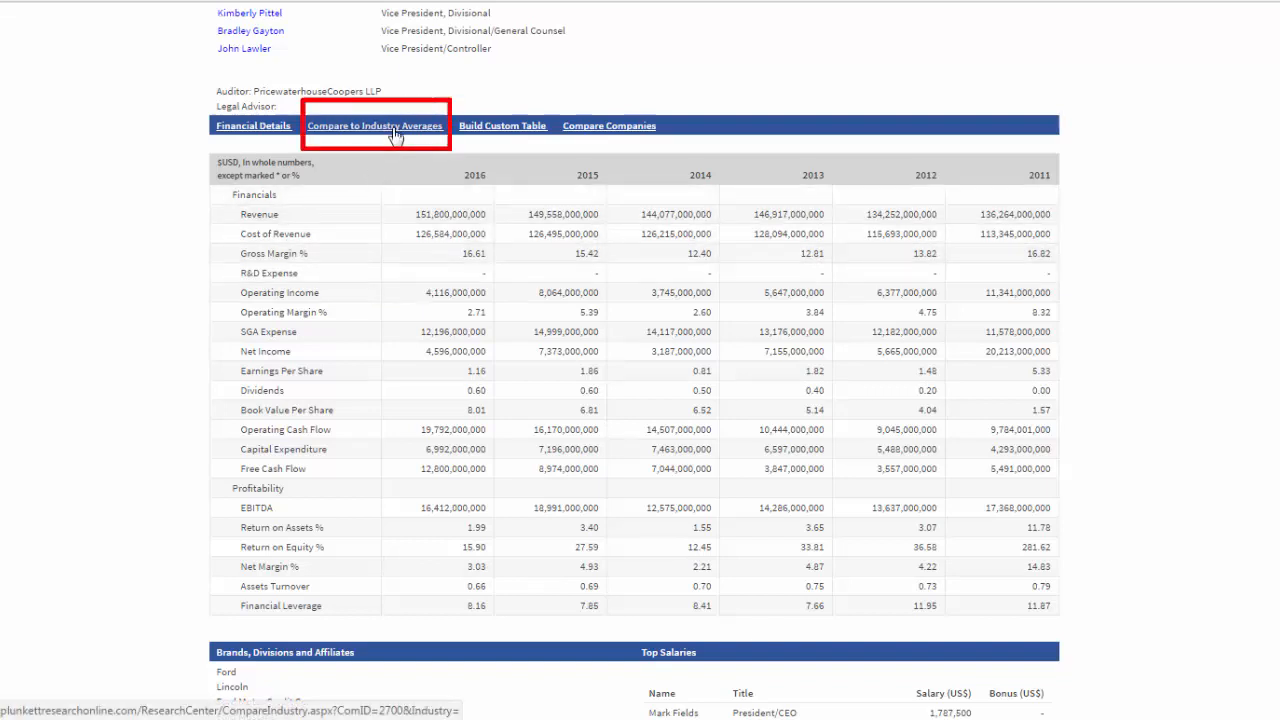
left_click(374, 124)
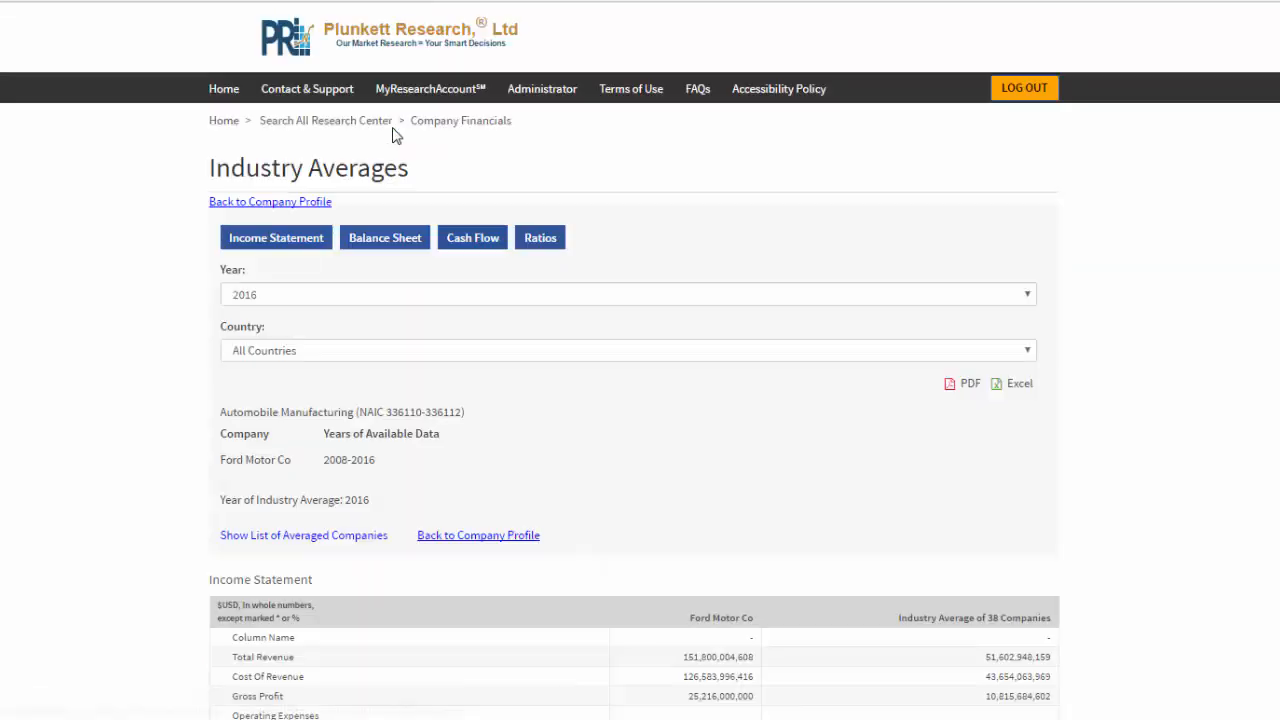
mouse_move(556, 388)
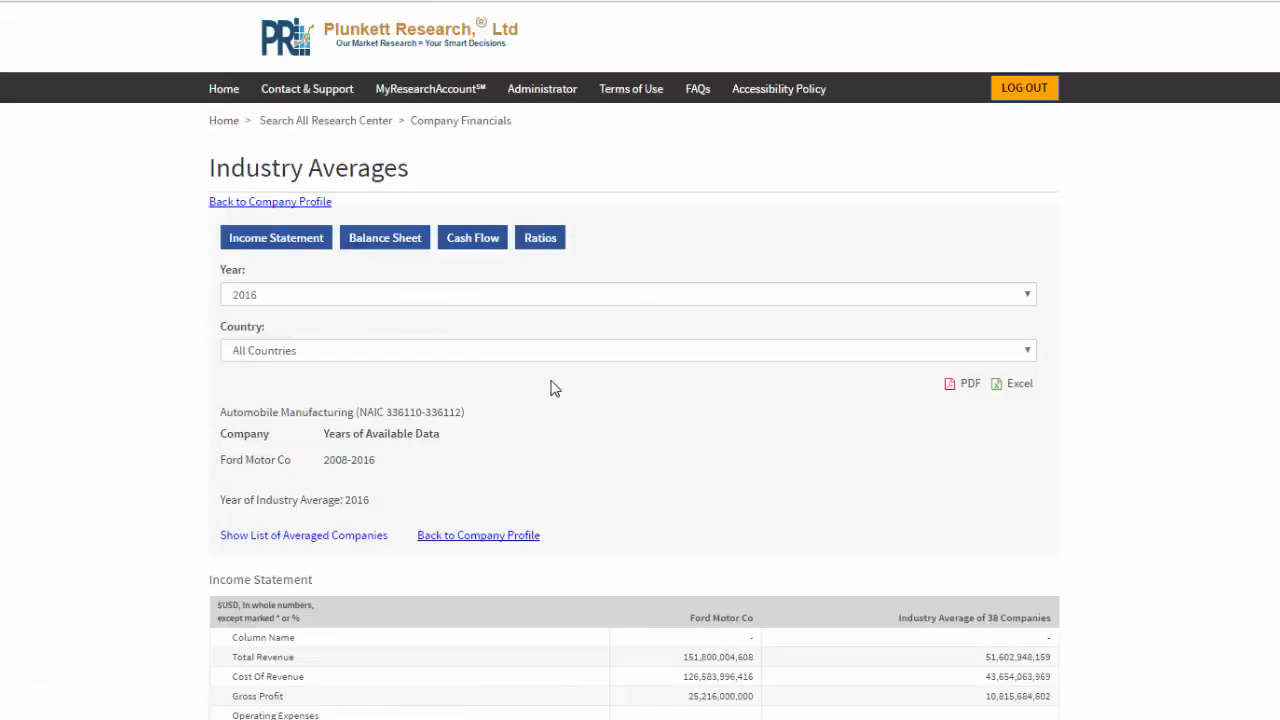
scroll("down", 3)
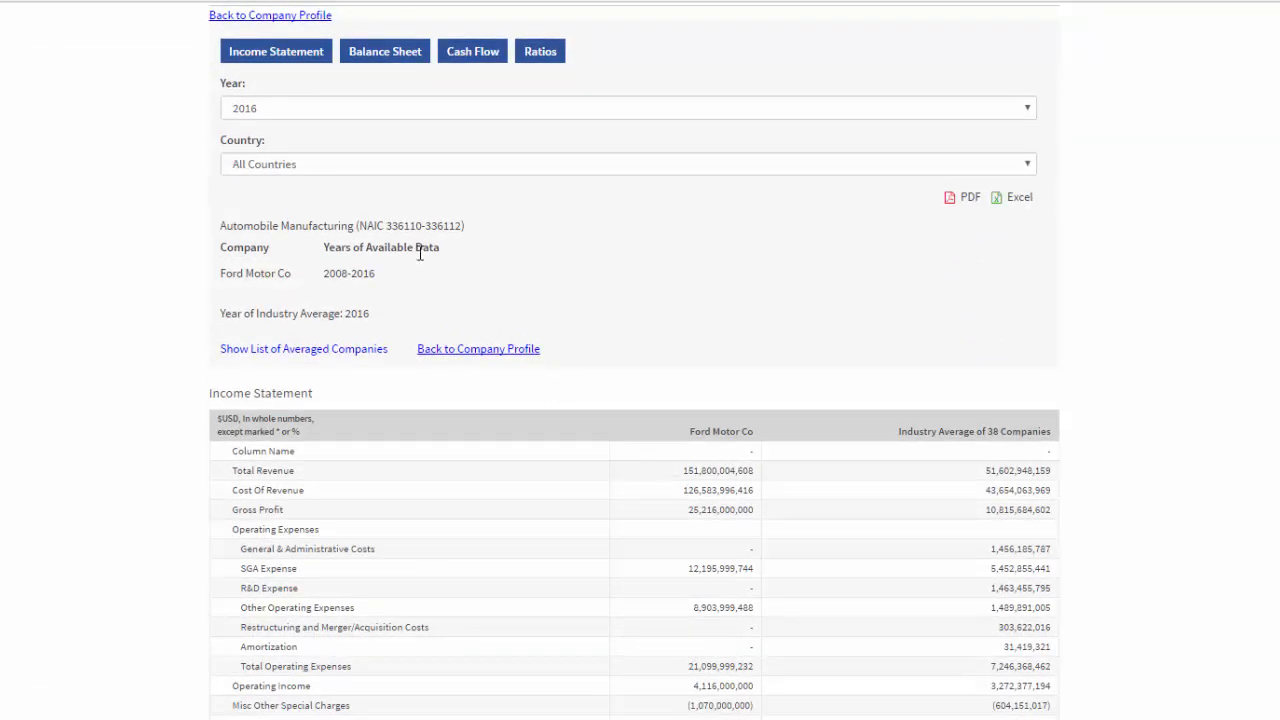
mouse_move(838, 168)
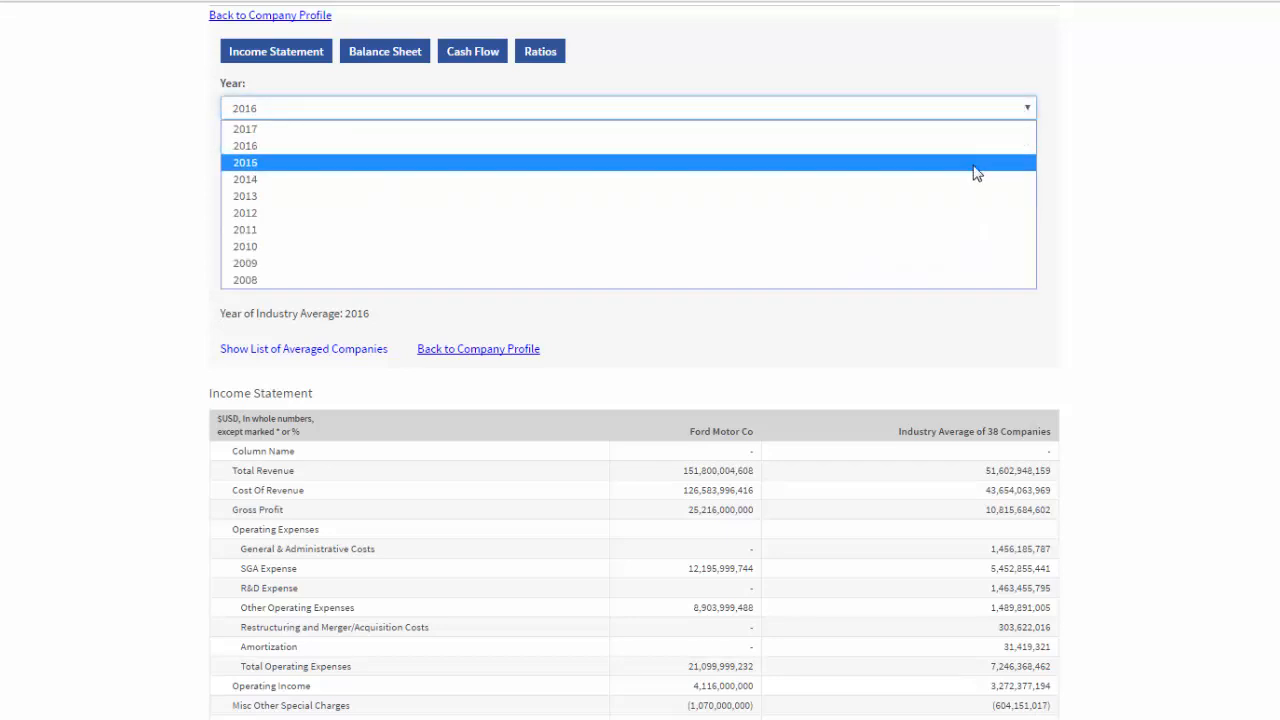
left_click(244, 144)
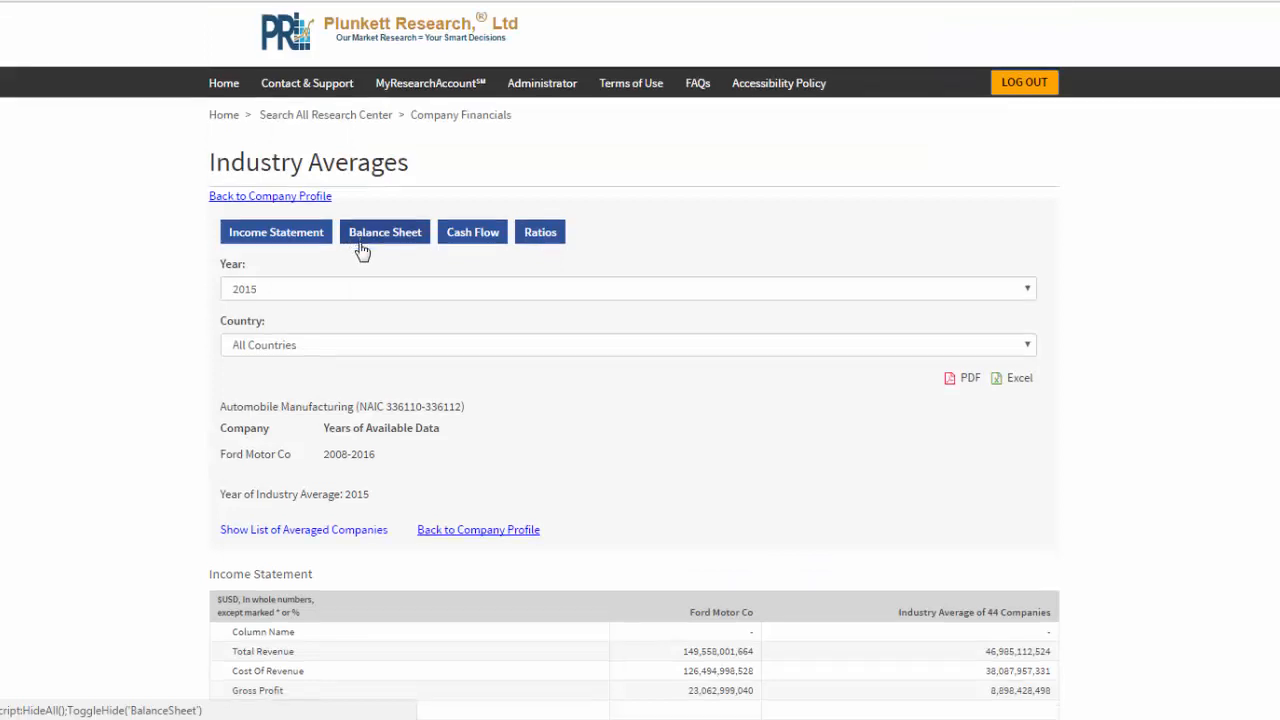
scroll("down", 3)
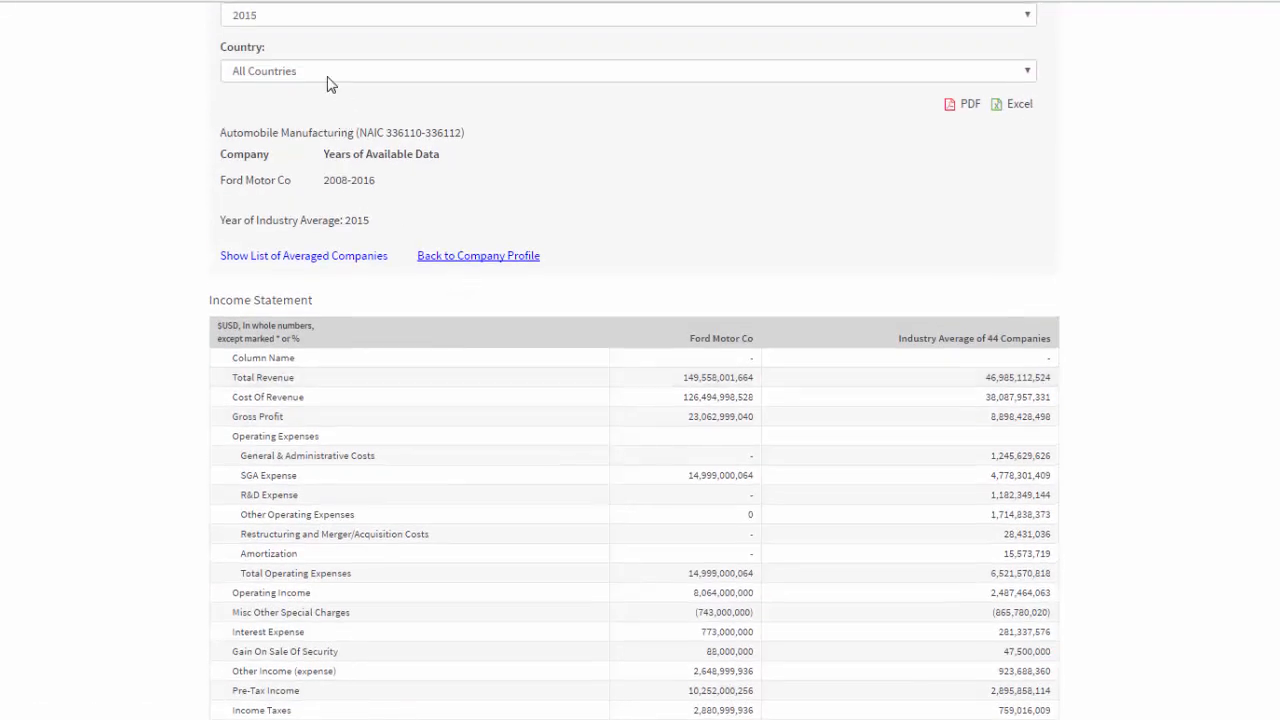
scroll("down", 3)
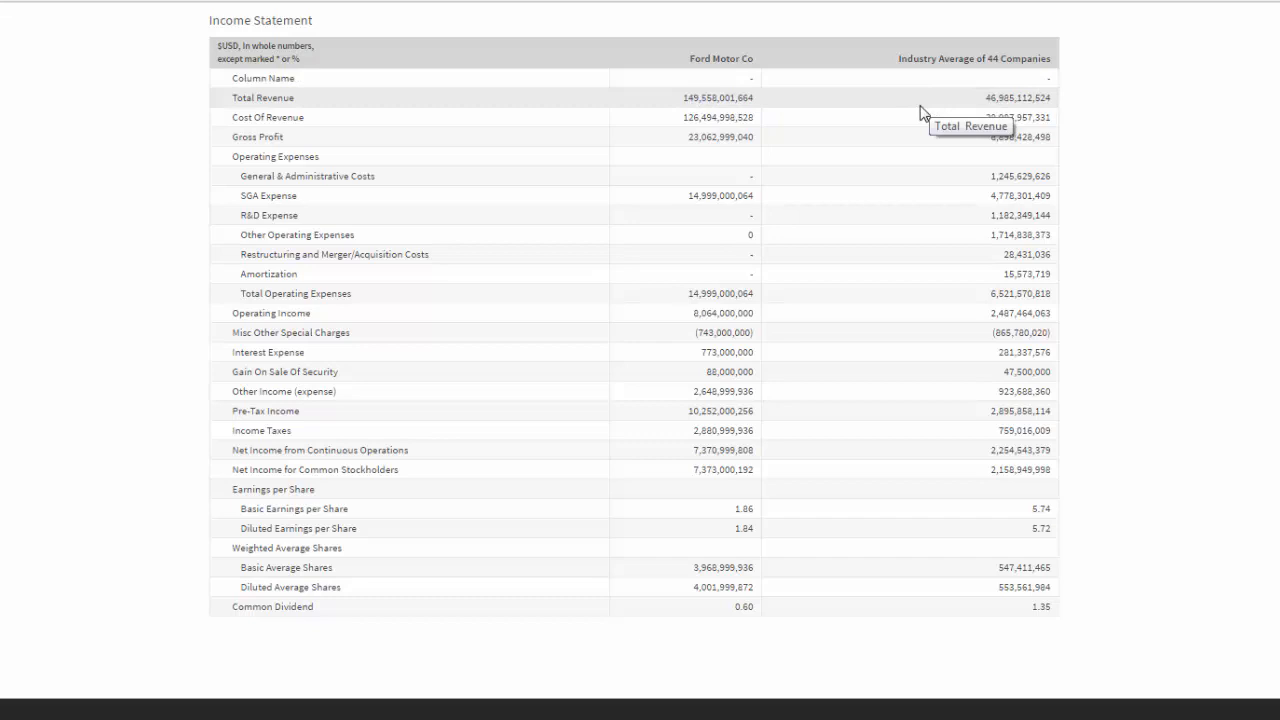
mouse_move(1008, 76)
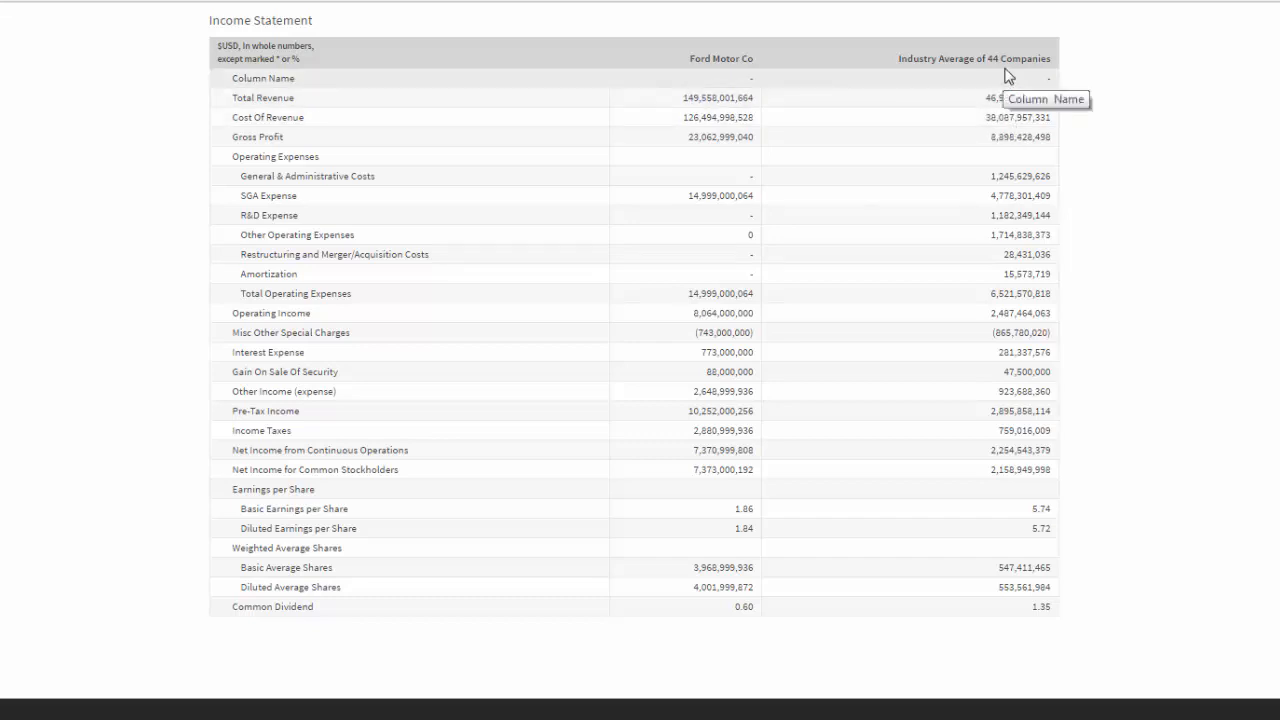
mouse_move(924, 152)
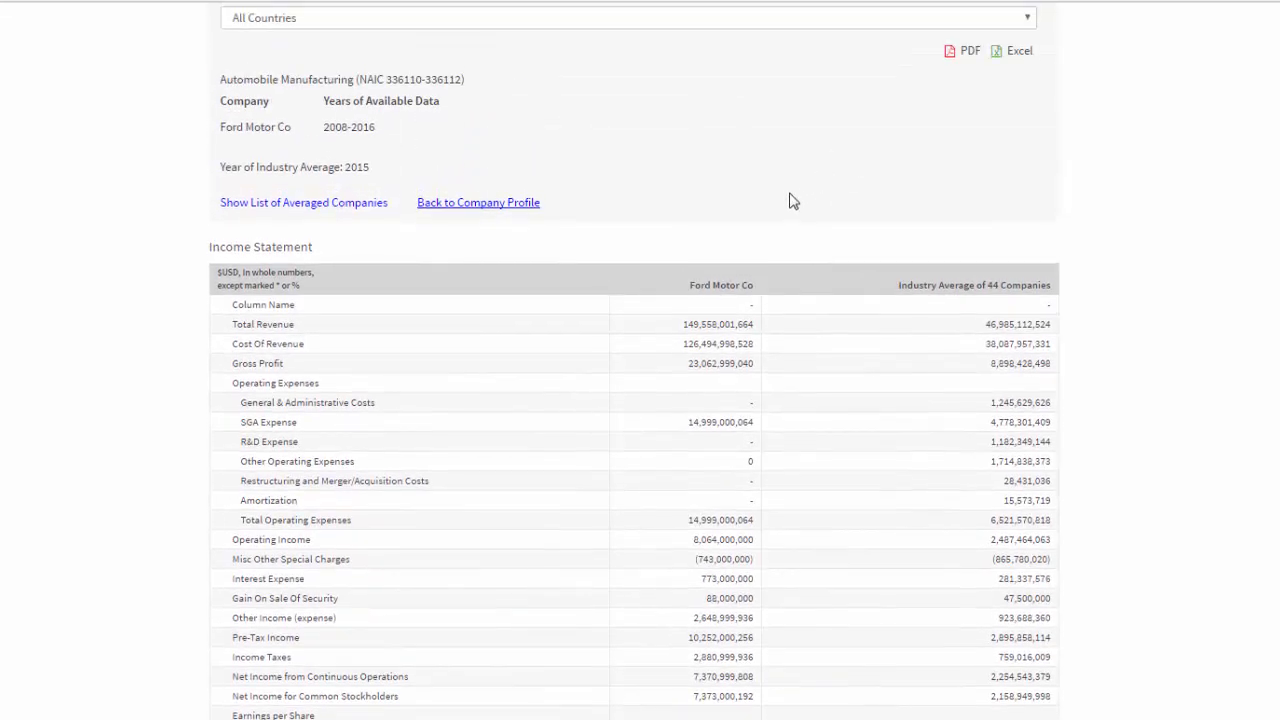
mouse_move(770, 198)
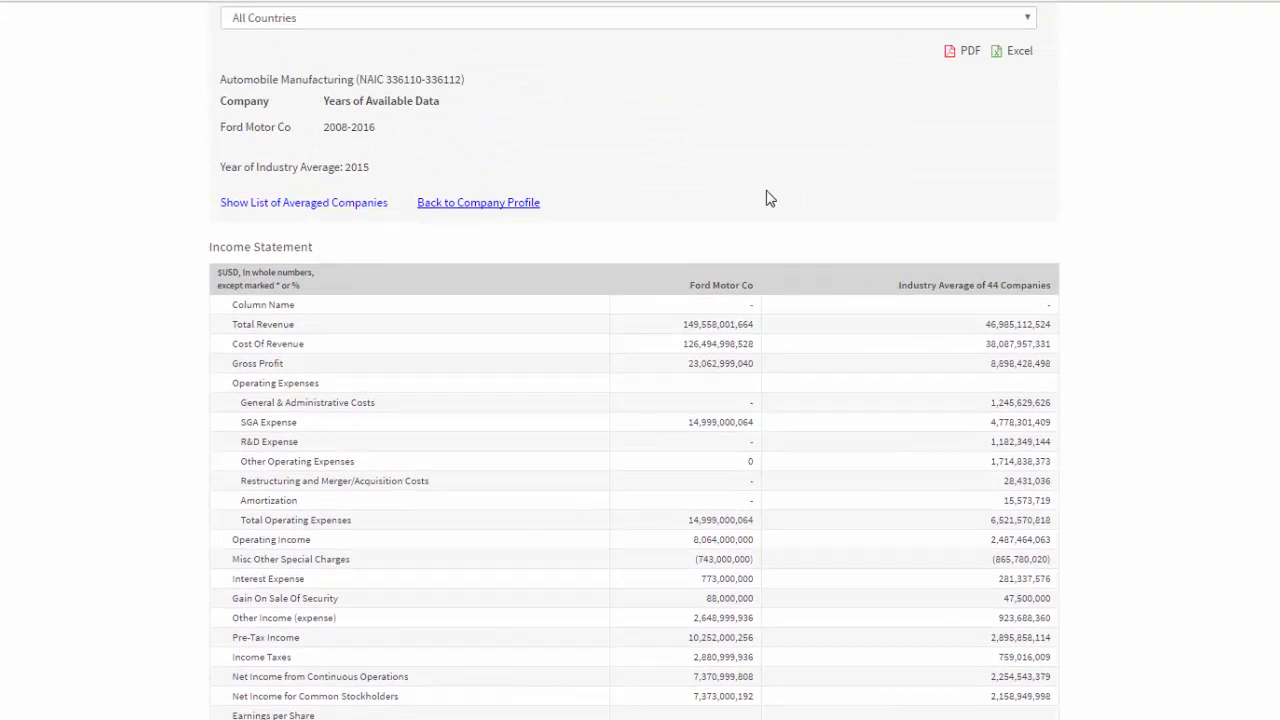
scroll("up", 3)
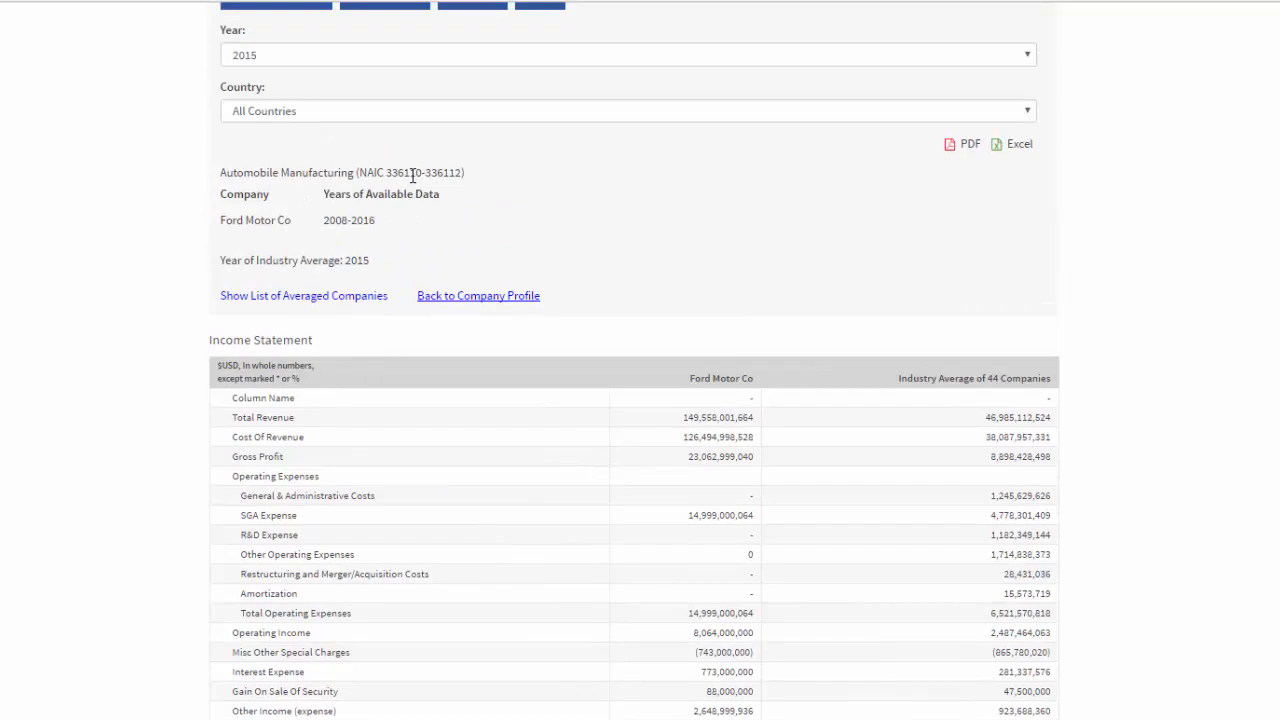
mouse_move(496, 262)
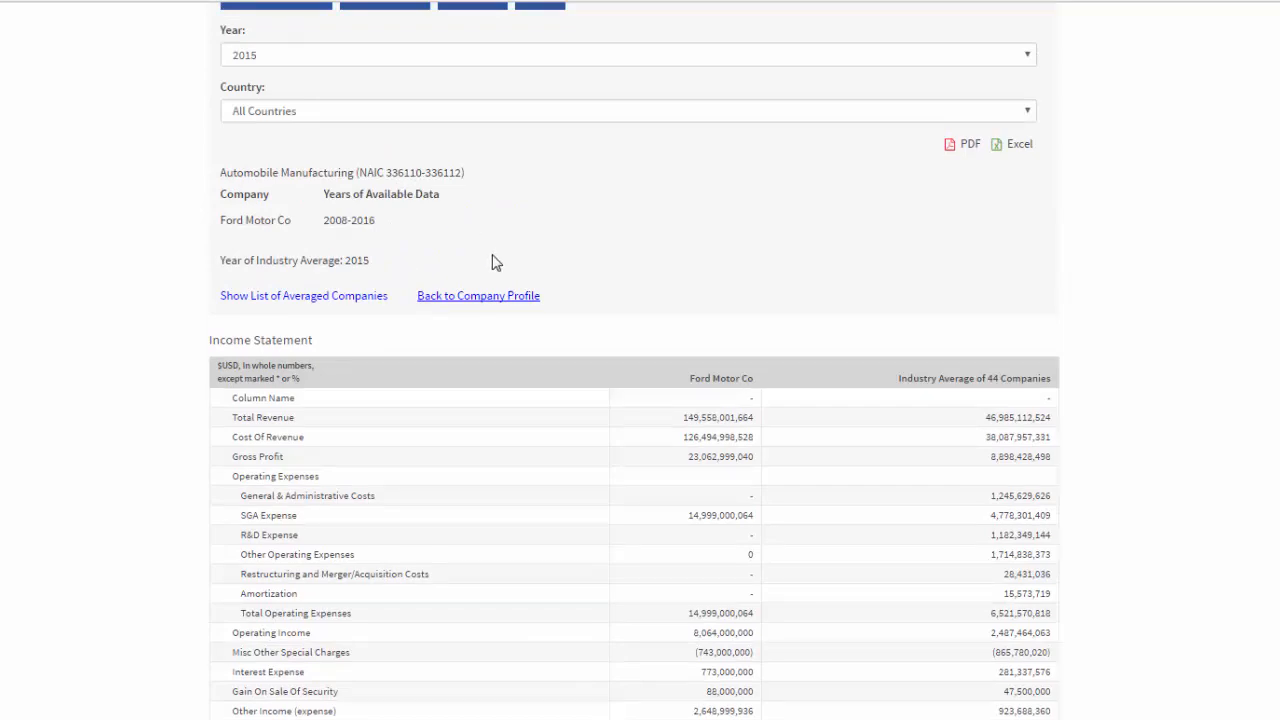
left_click(478, 296)
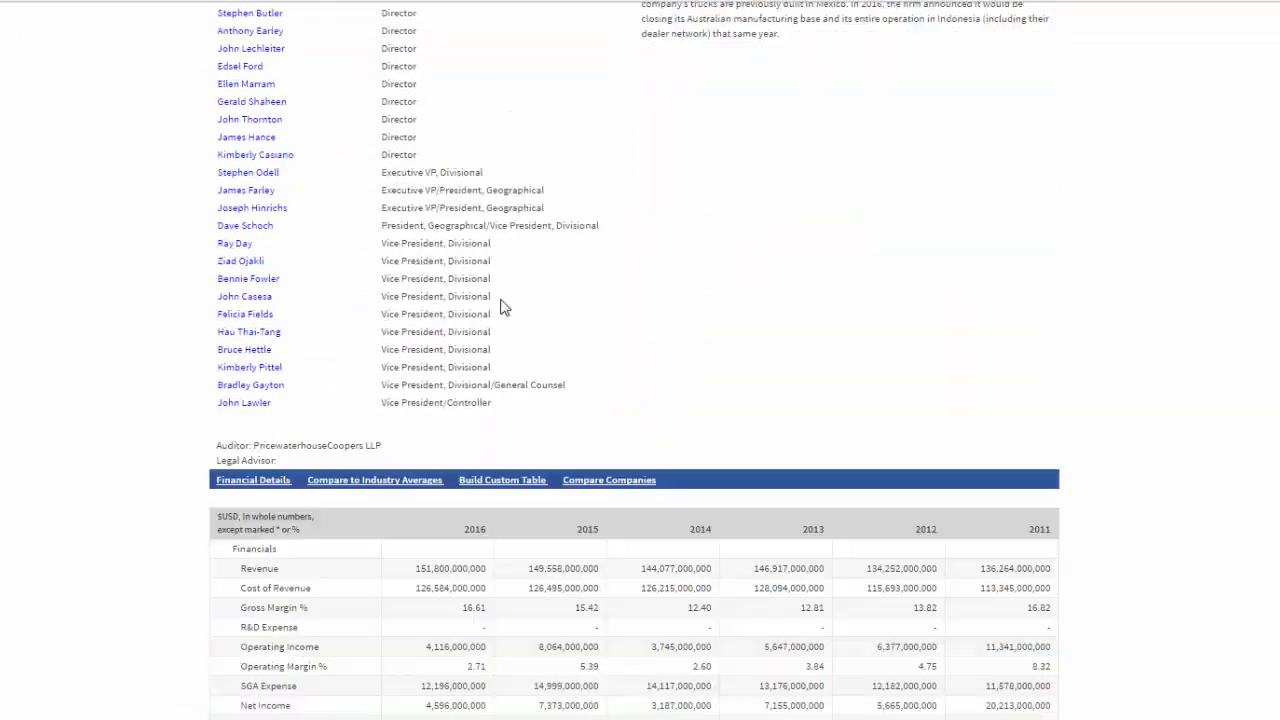
scroll("down", 3)
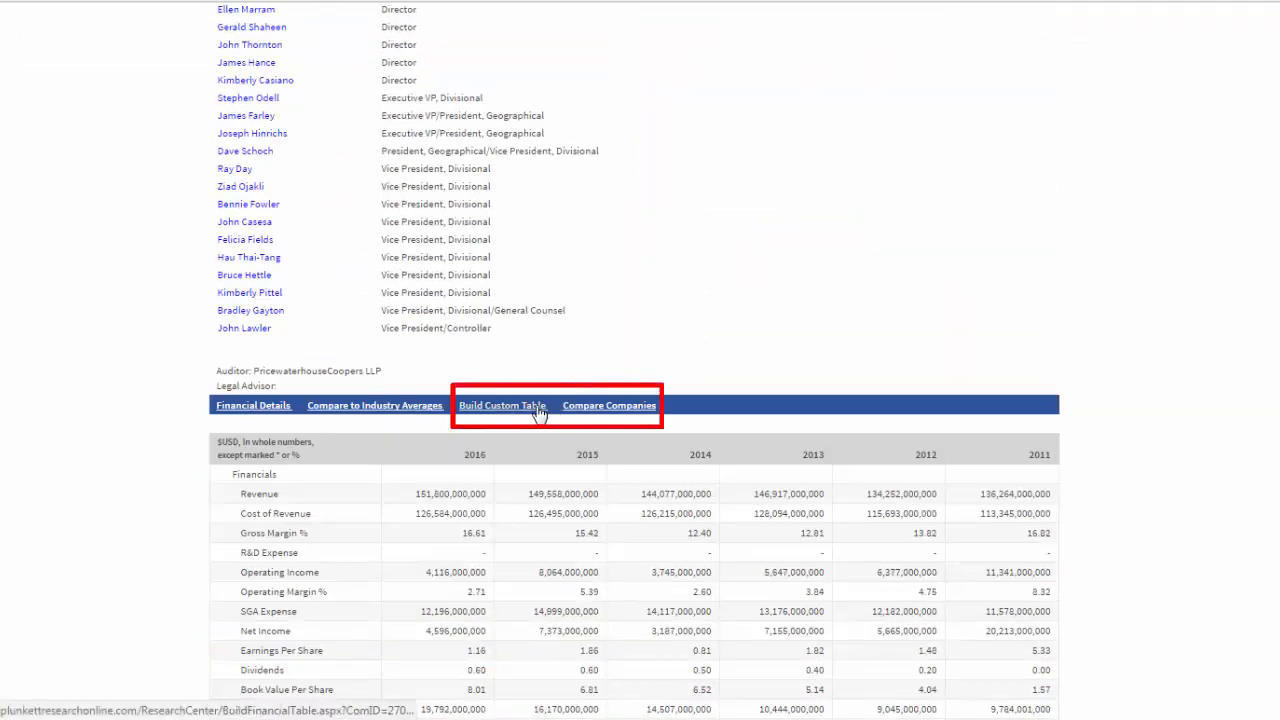
left_click(608, 404)
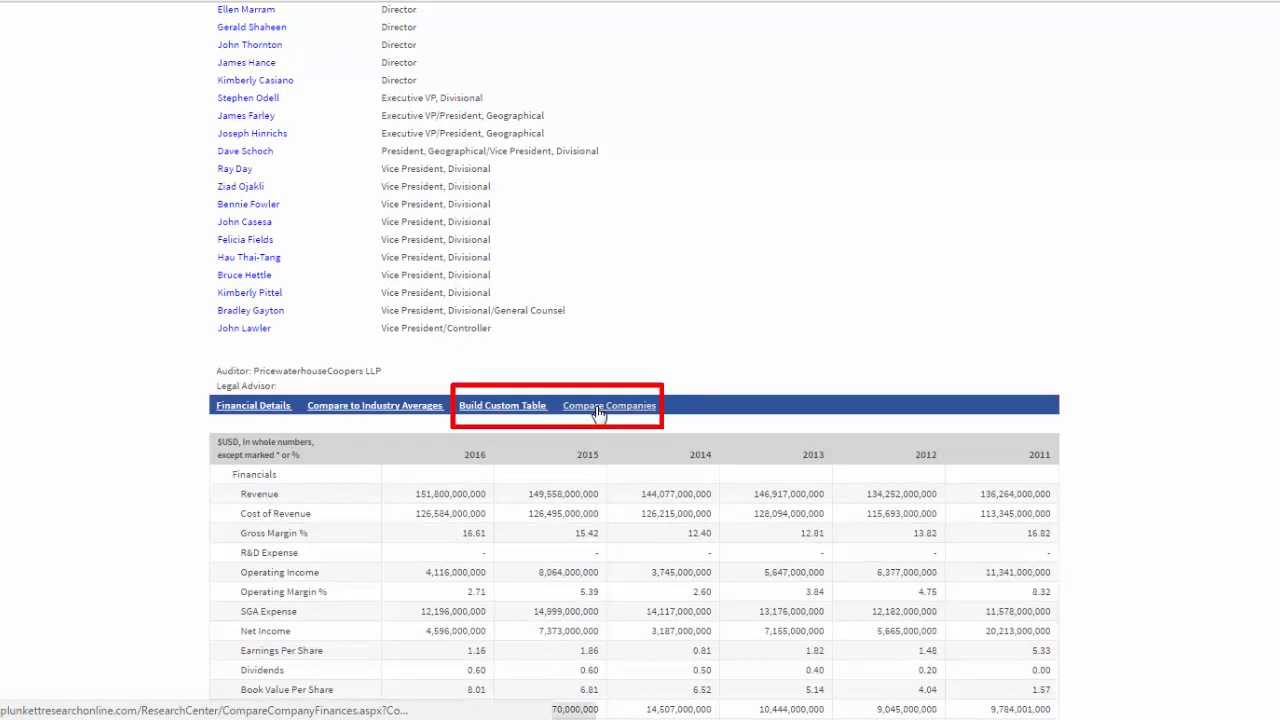
left_click(608, 404)
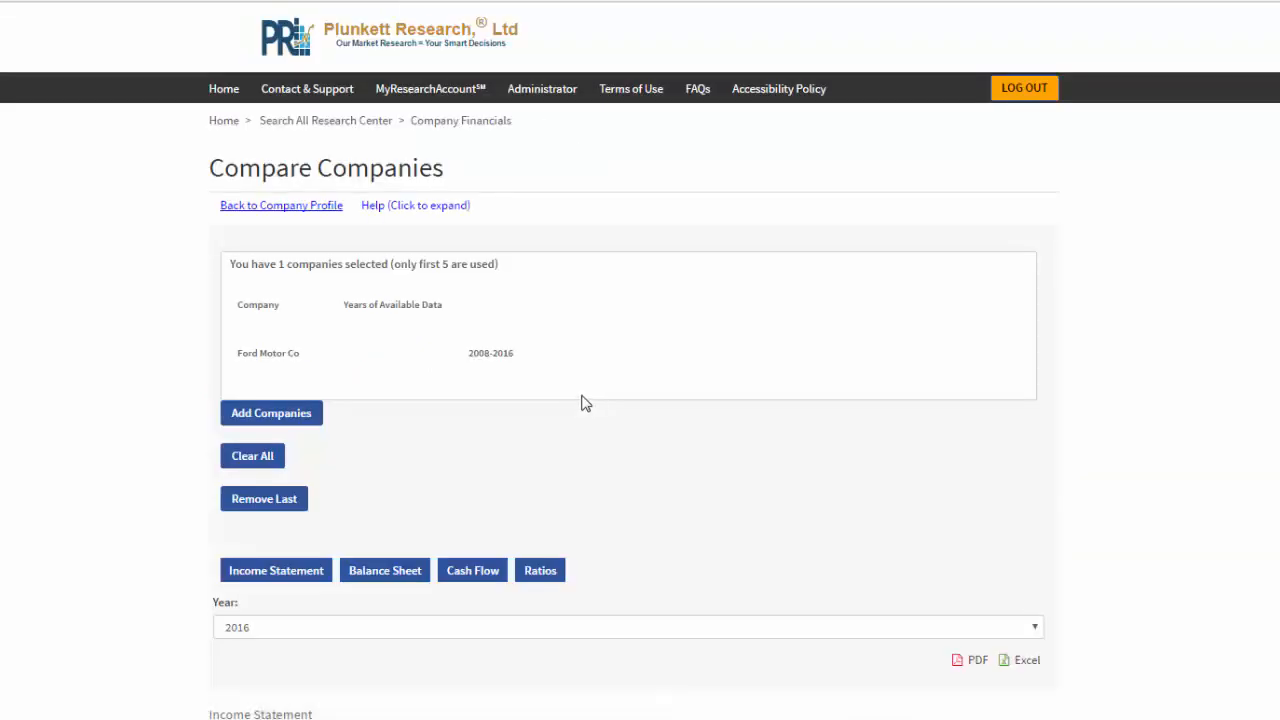
scroll("down", 3)
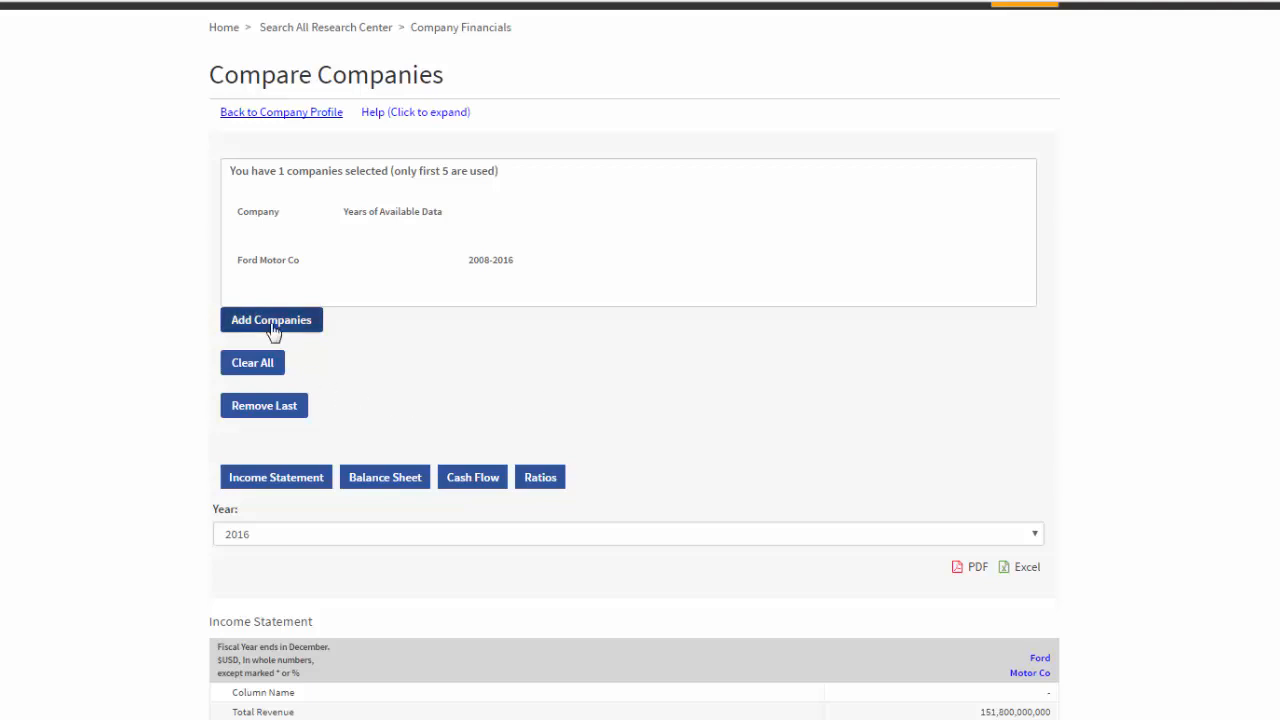
Add companies by NAIC code 33611, returning 55 automobile manufacturers to choose from
left_click(272, 320)
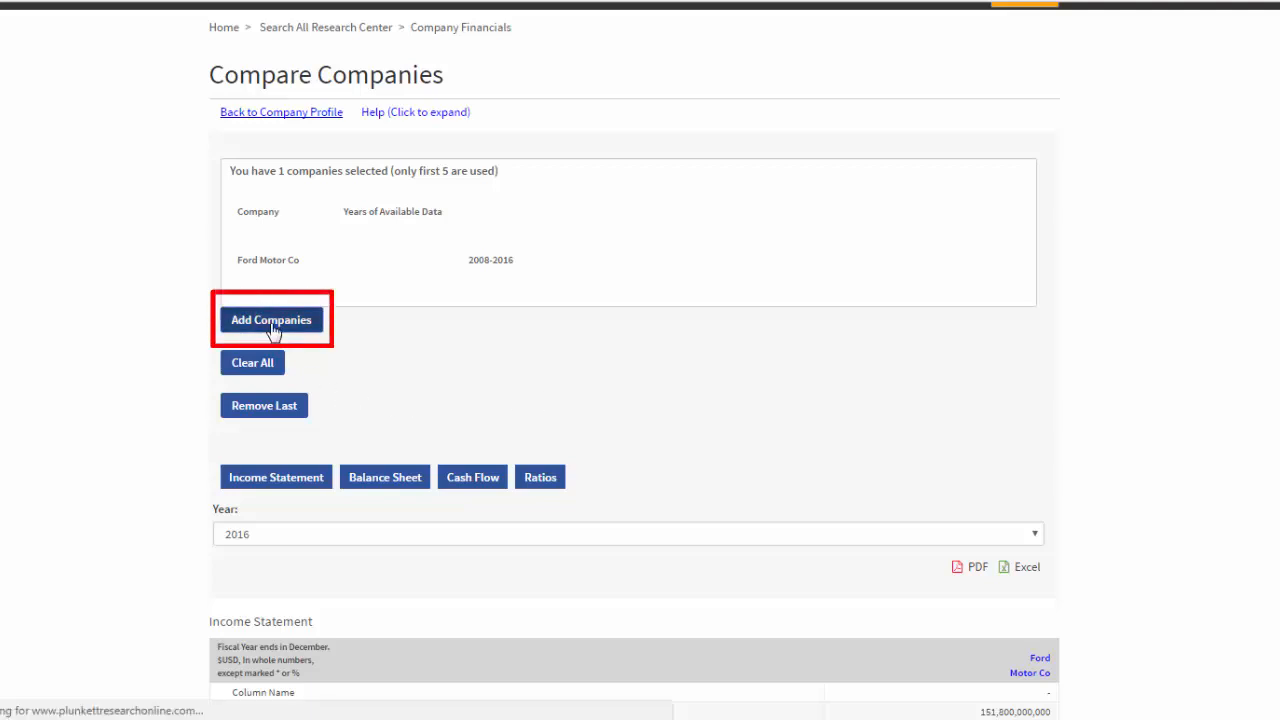
left_click(272, 320)
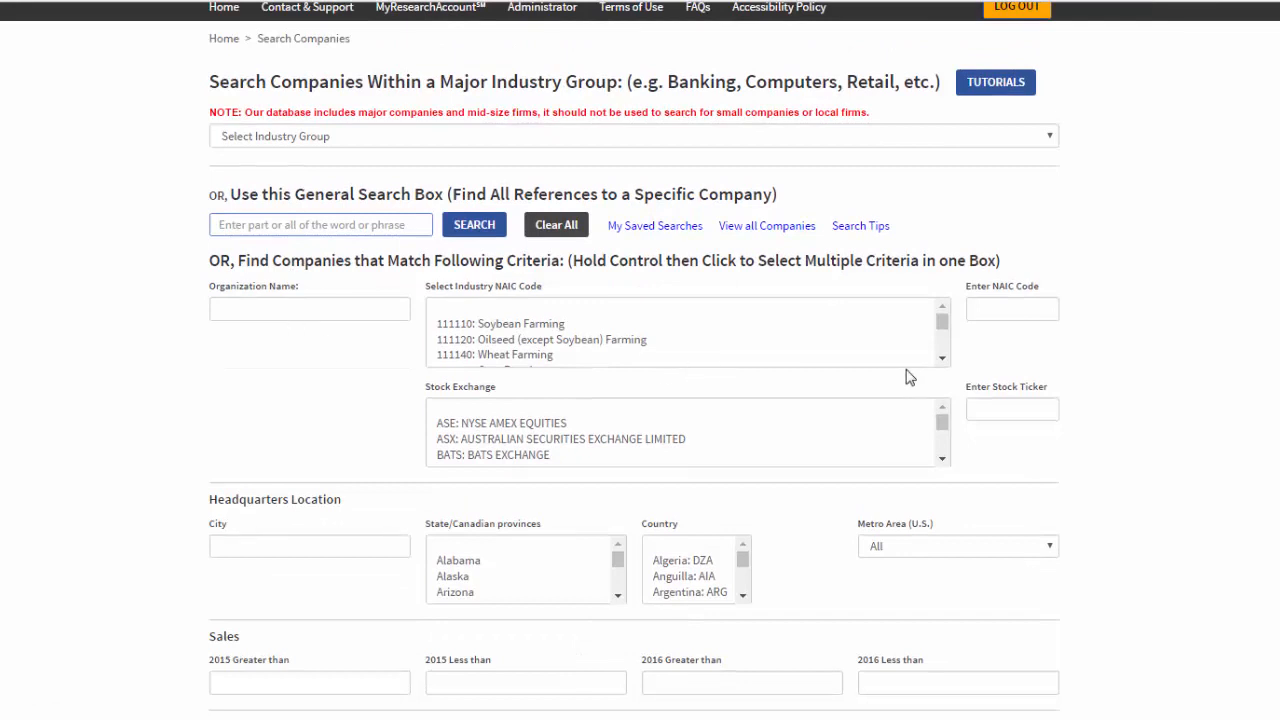
mouse_move(536, 390)
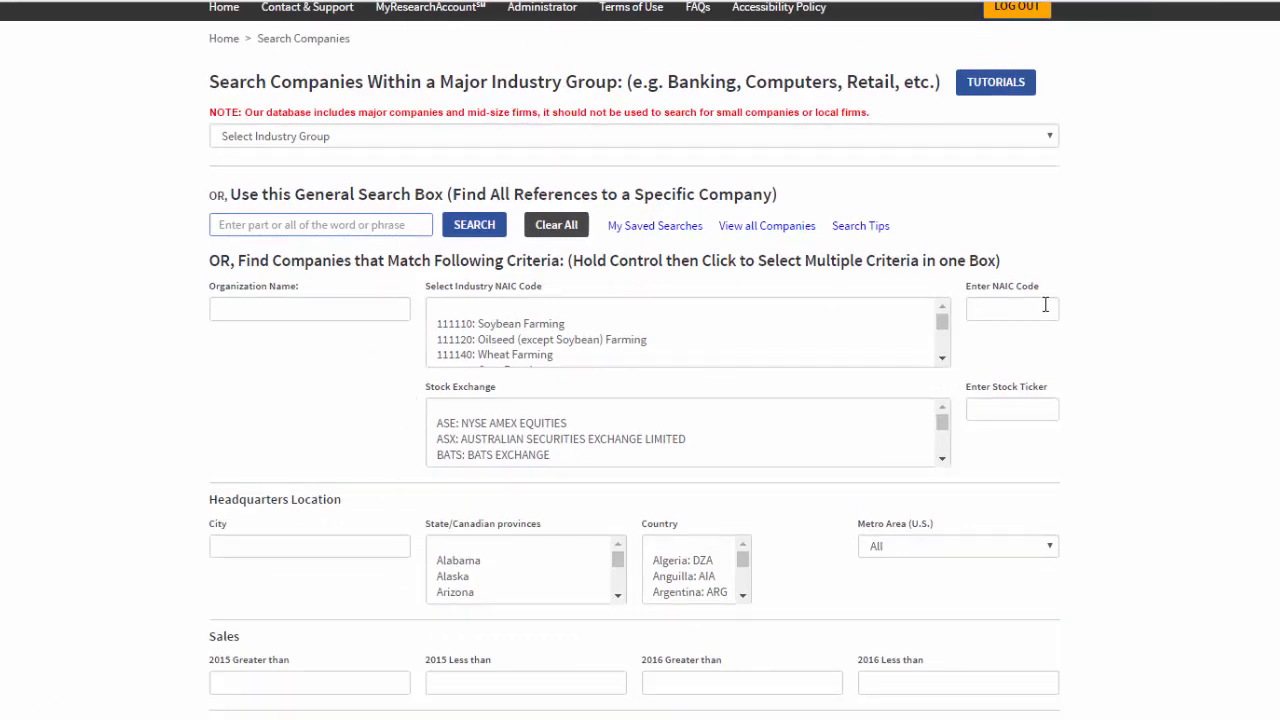
scroll("down", 3)
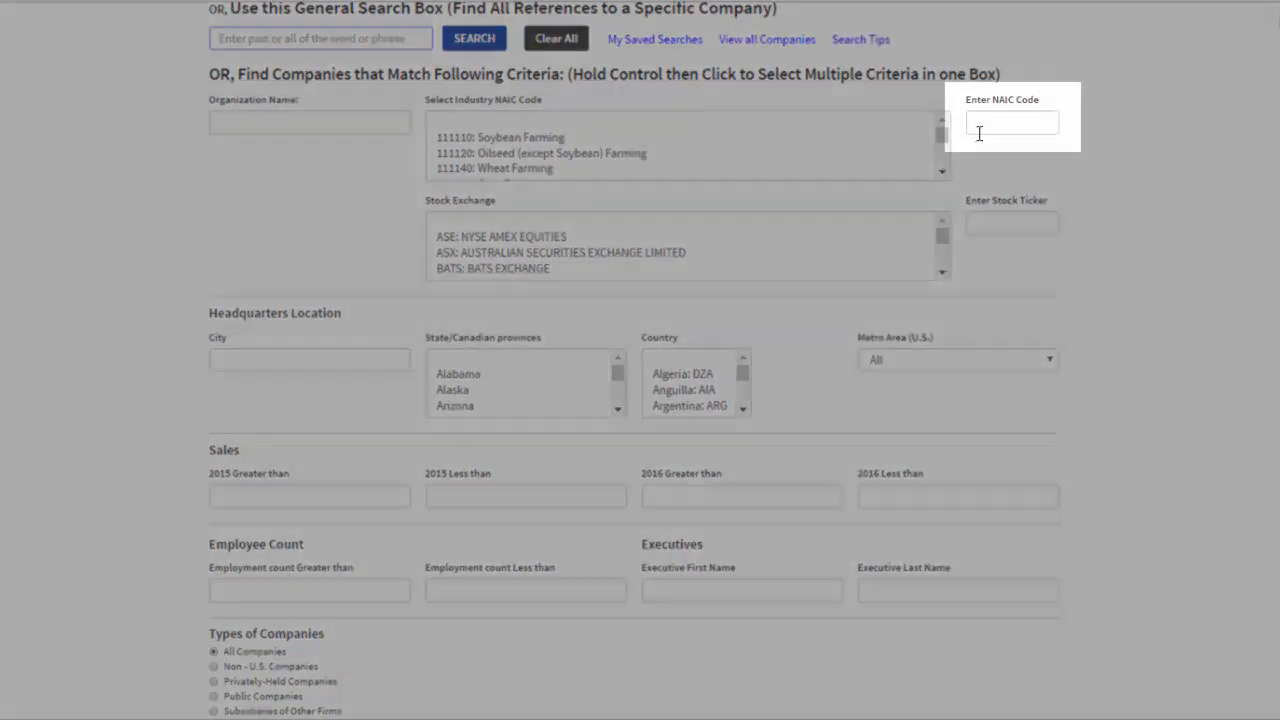
type("33611")
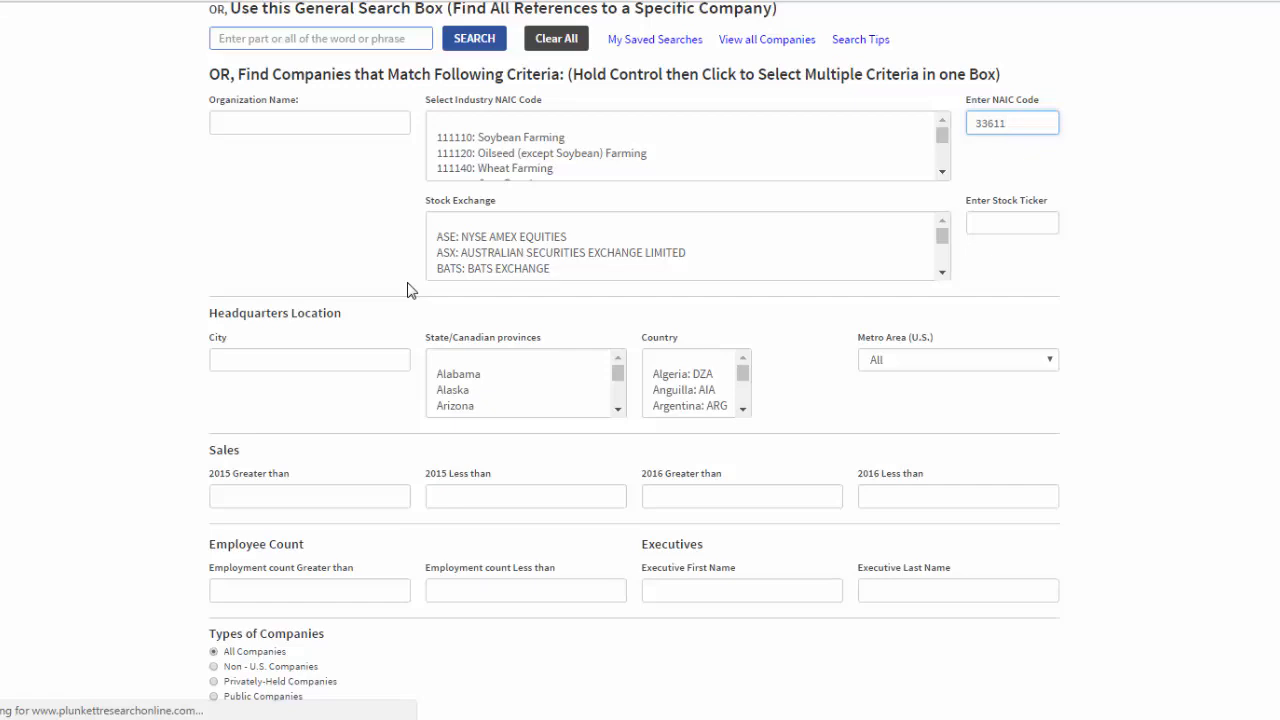
left_click(474, 38)
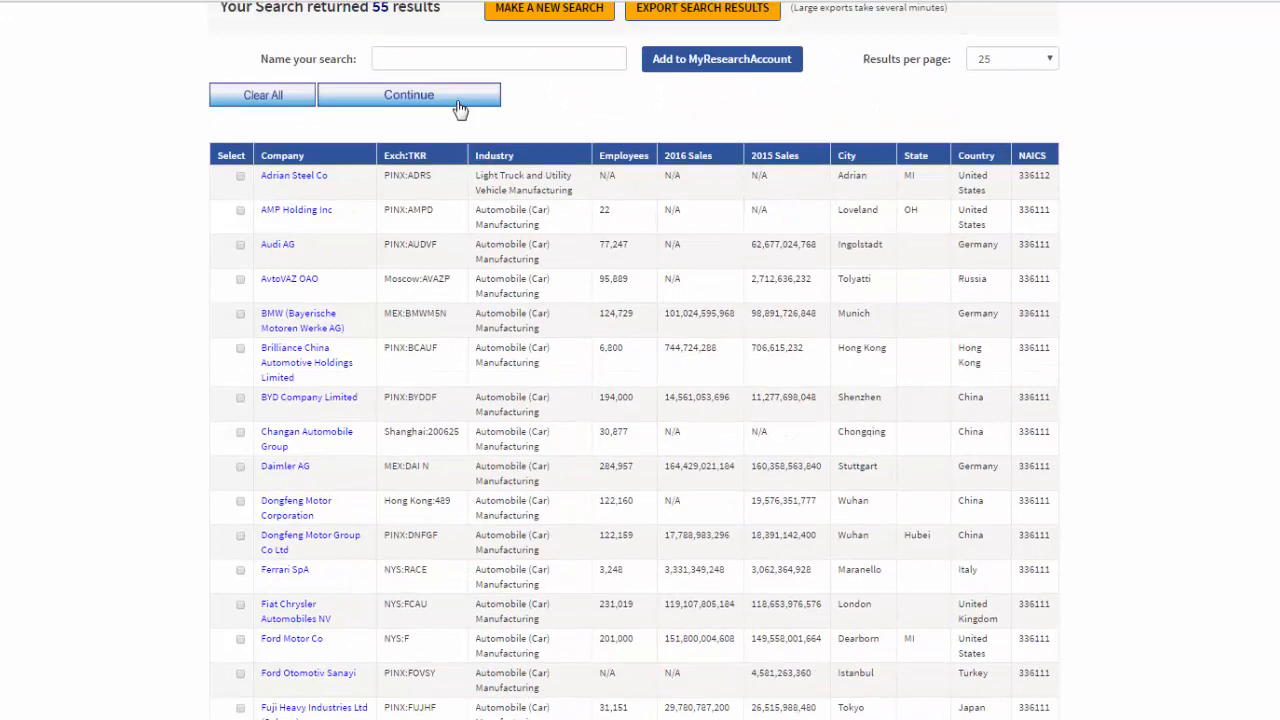
left_click(408, 94)
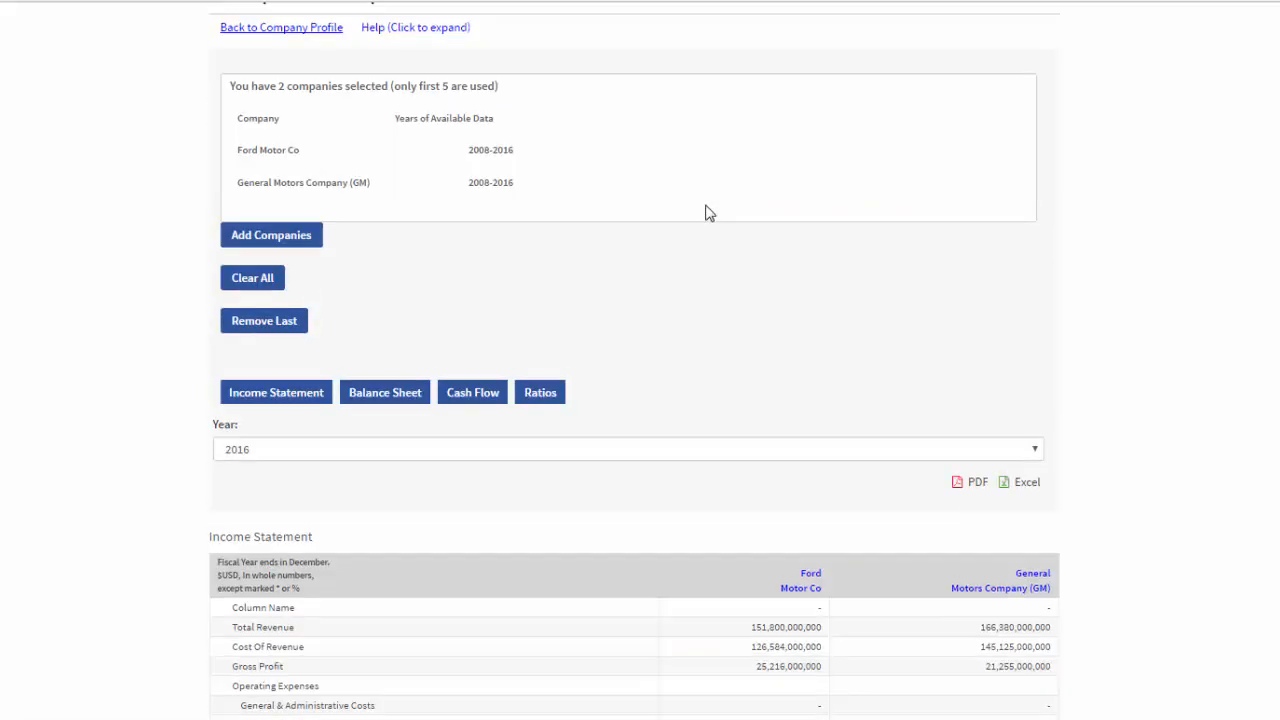
scroll("down", 3)
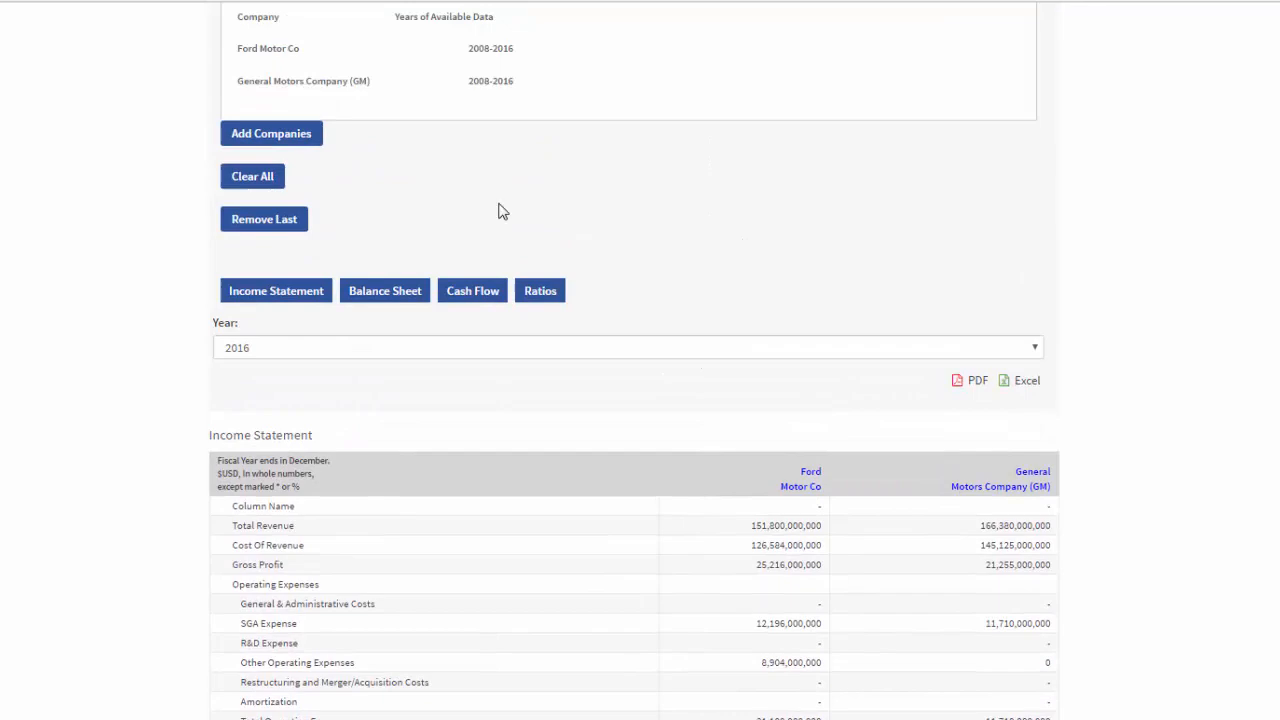
mouse_move(420, 368)
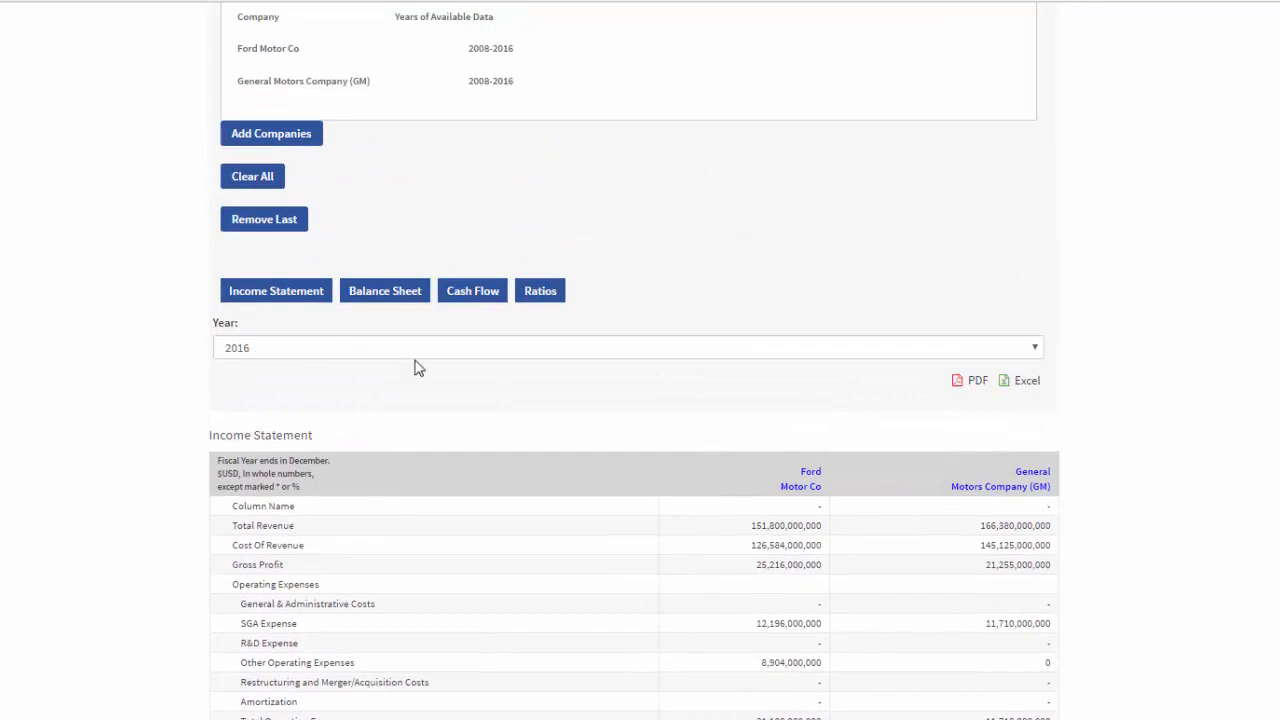
mouse_move(978, 472)
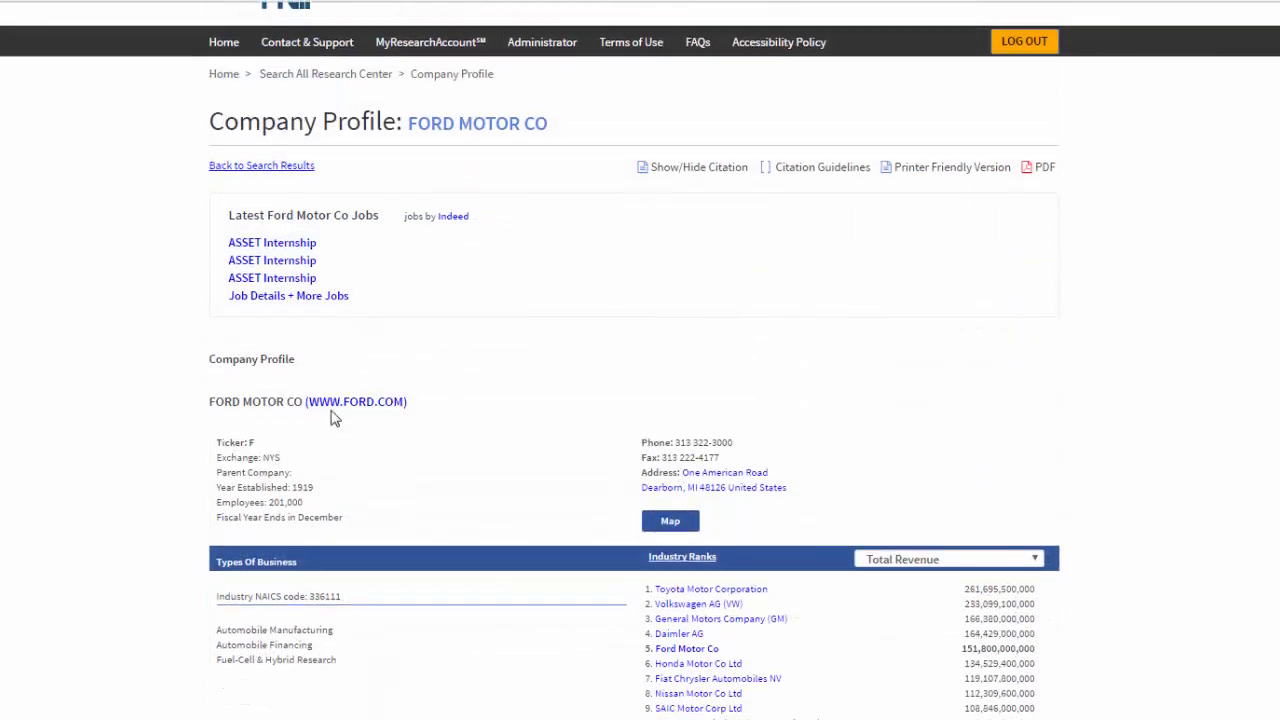
scroll("down", 3)
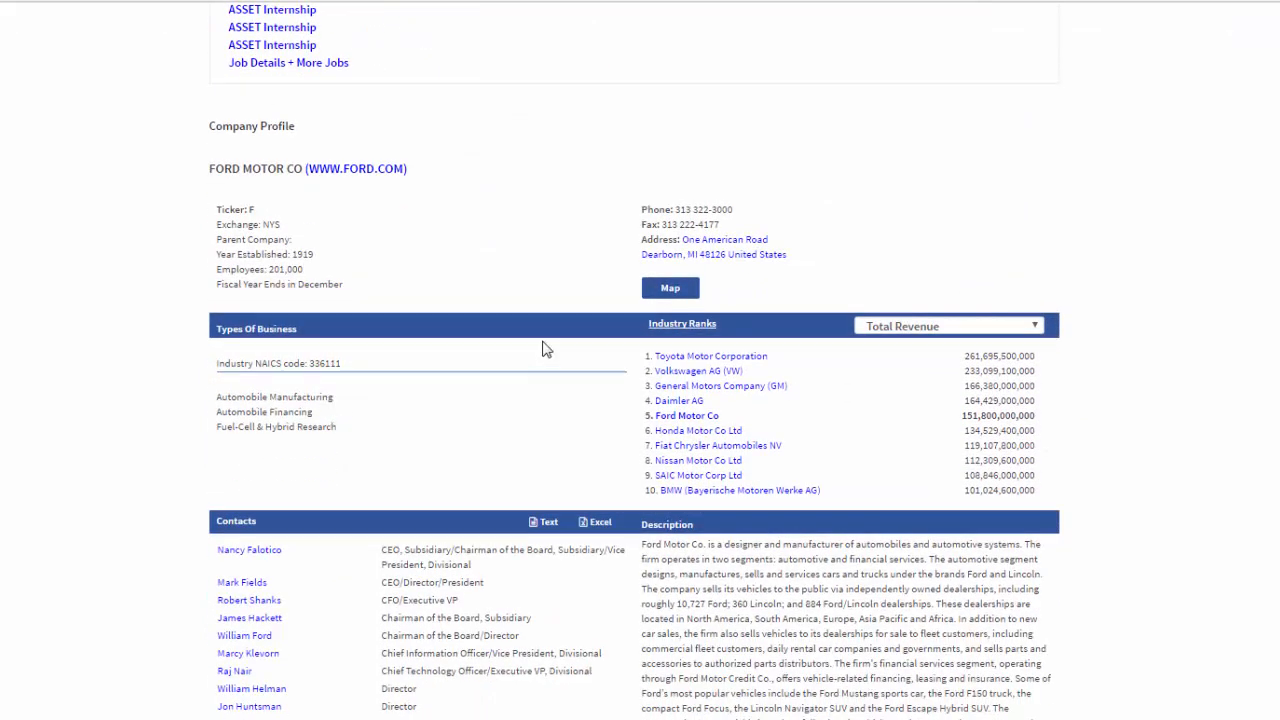
Look through Ford's Industry Ranks within automobile manufacturing, then go back to the Plunkett home page
left_click(684, 324)
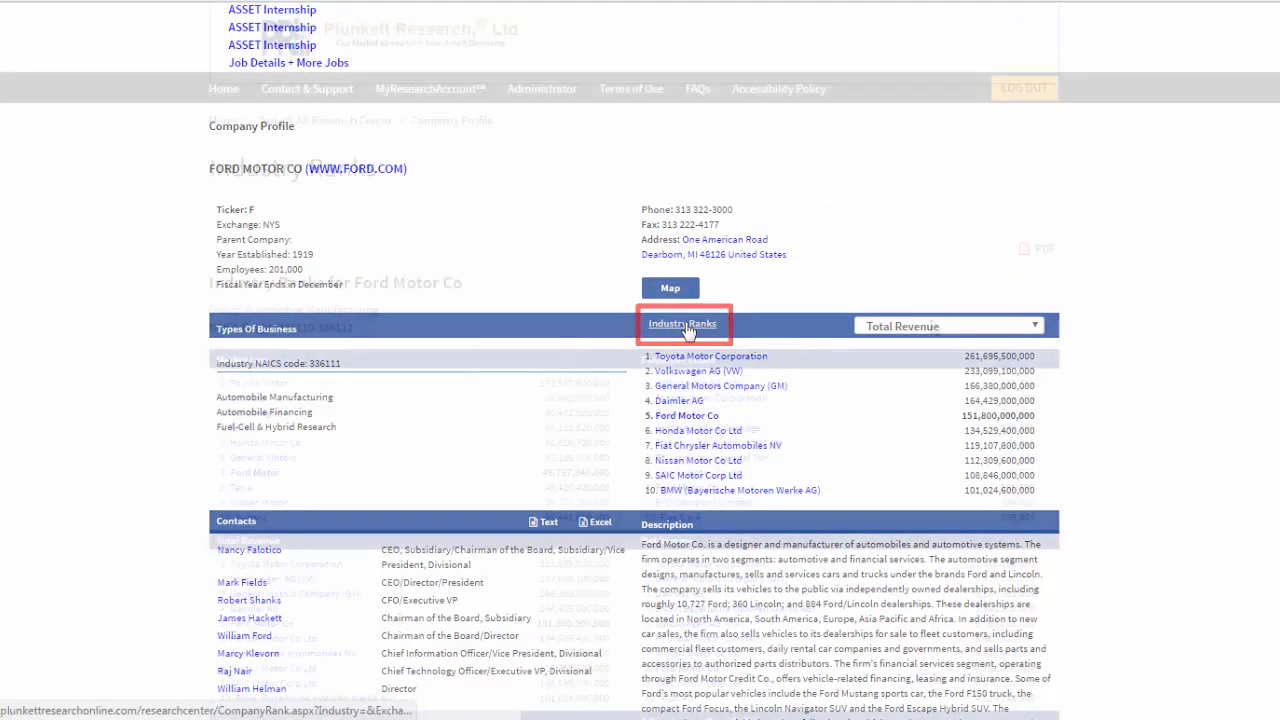
left_click(682, 324)
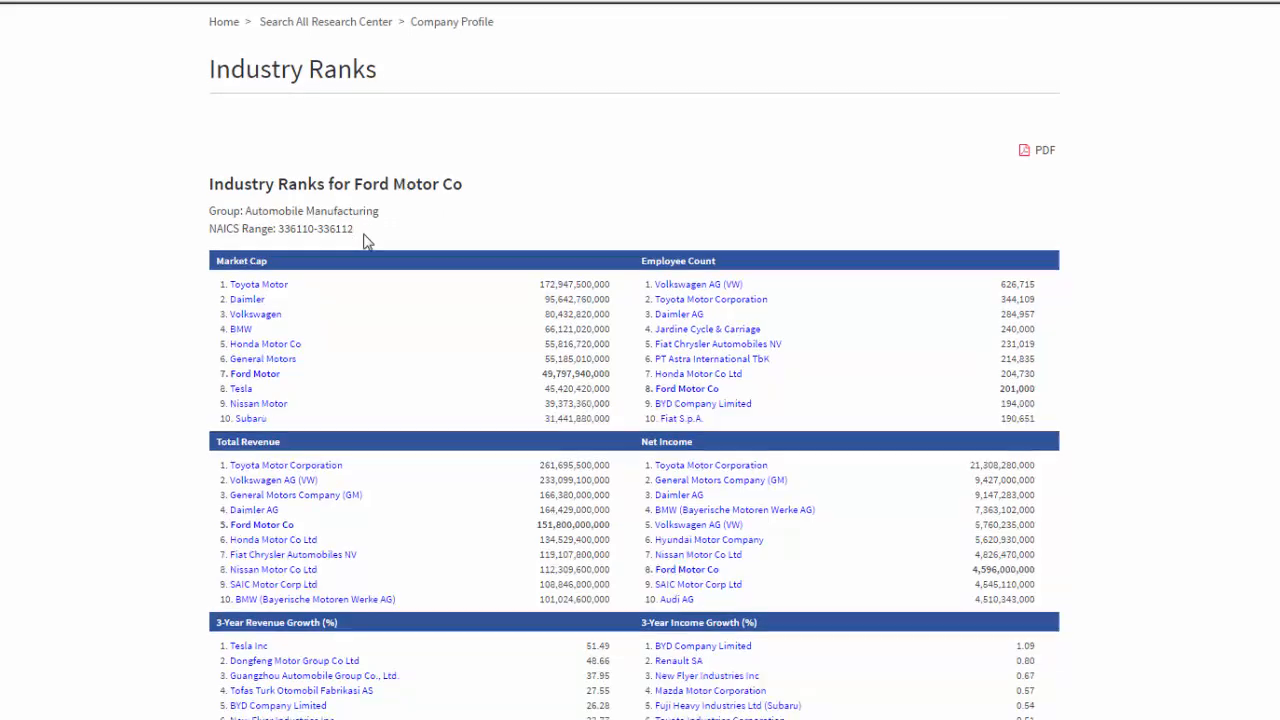
scroll("down", 3)
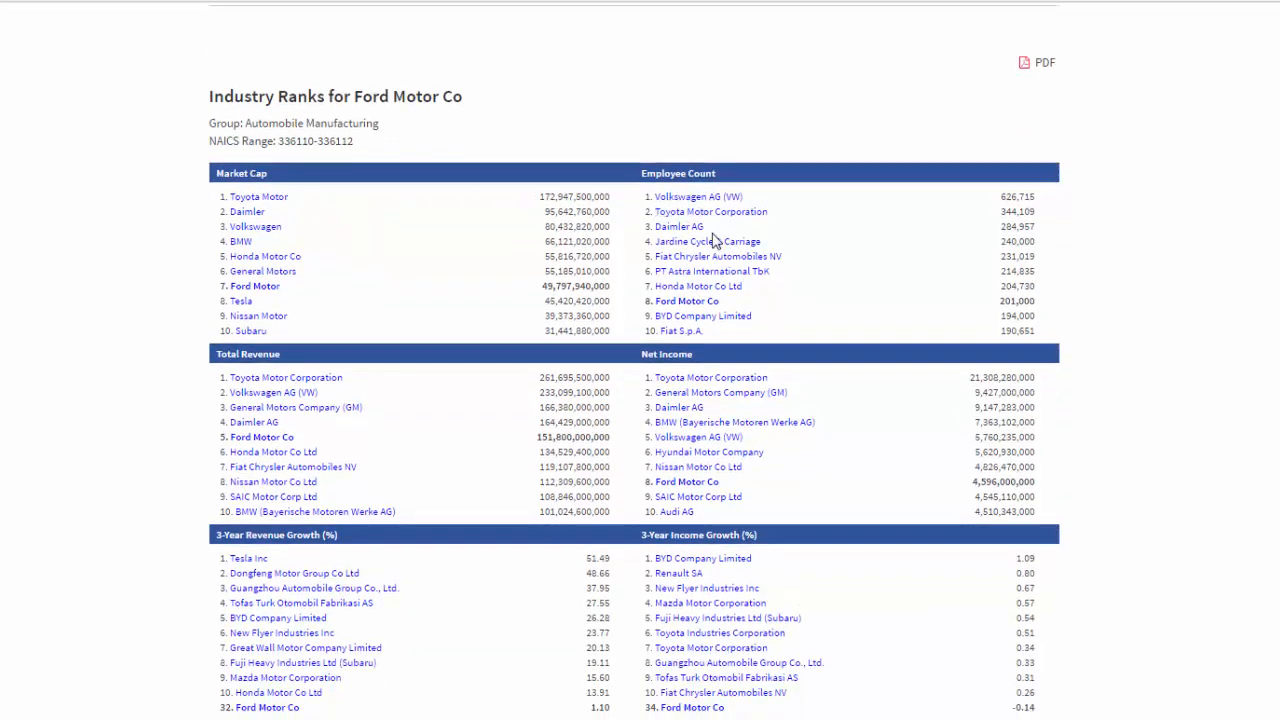
scroll("down", 3)
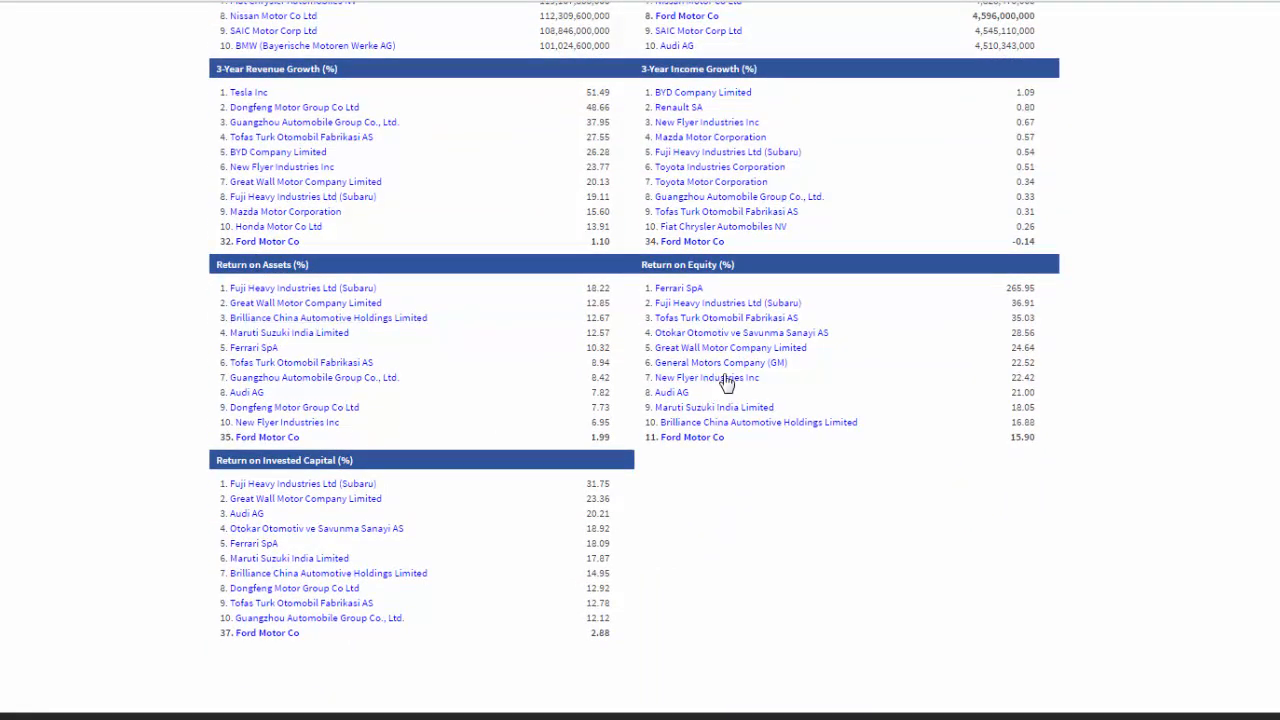
scroll("up", 3)
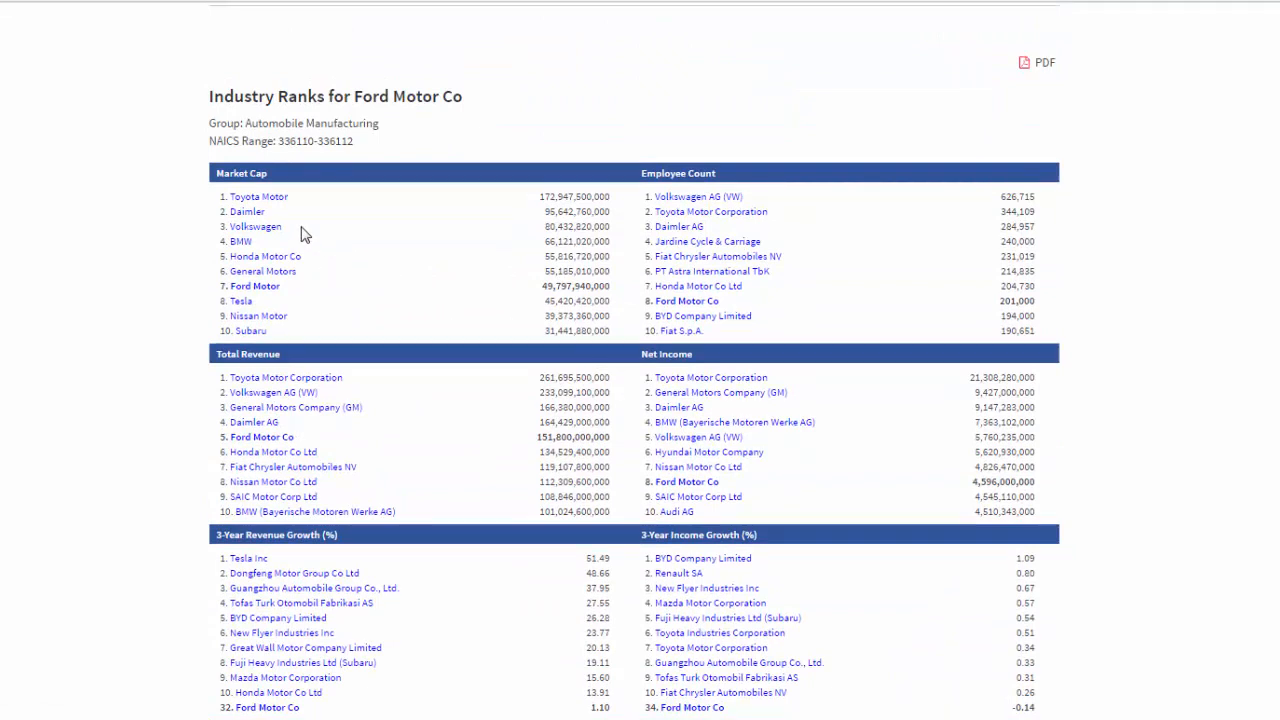
mouse_move(254, 286)
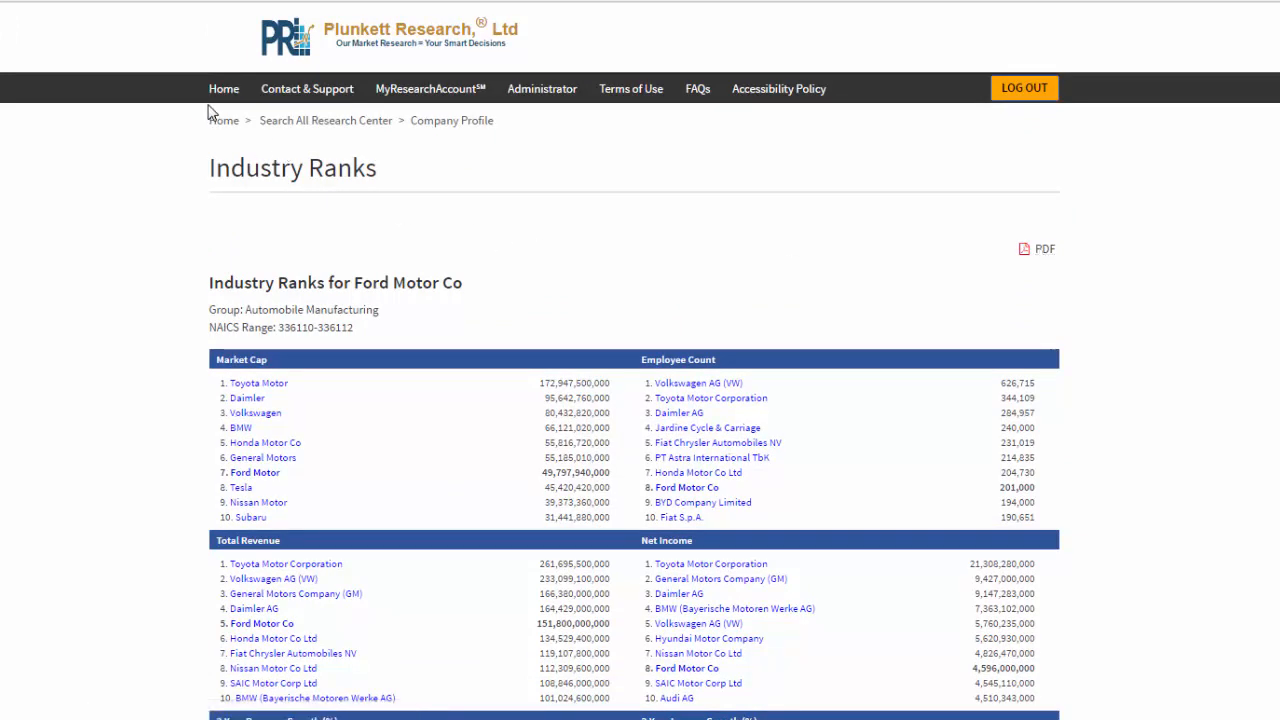
left_click(224, 88)
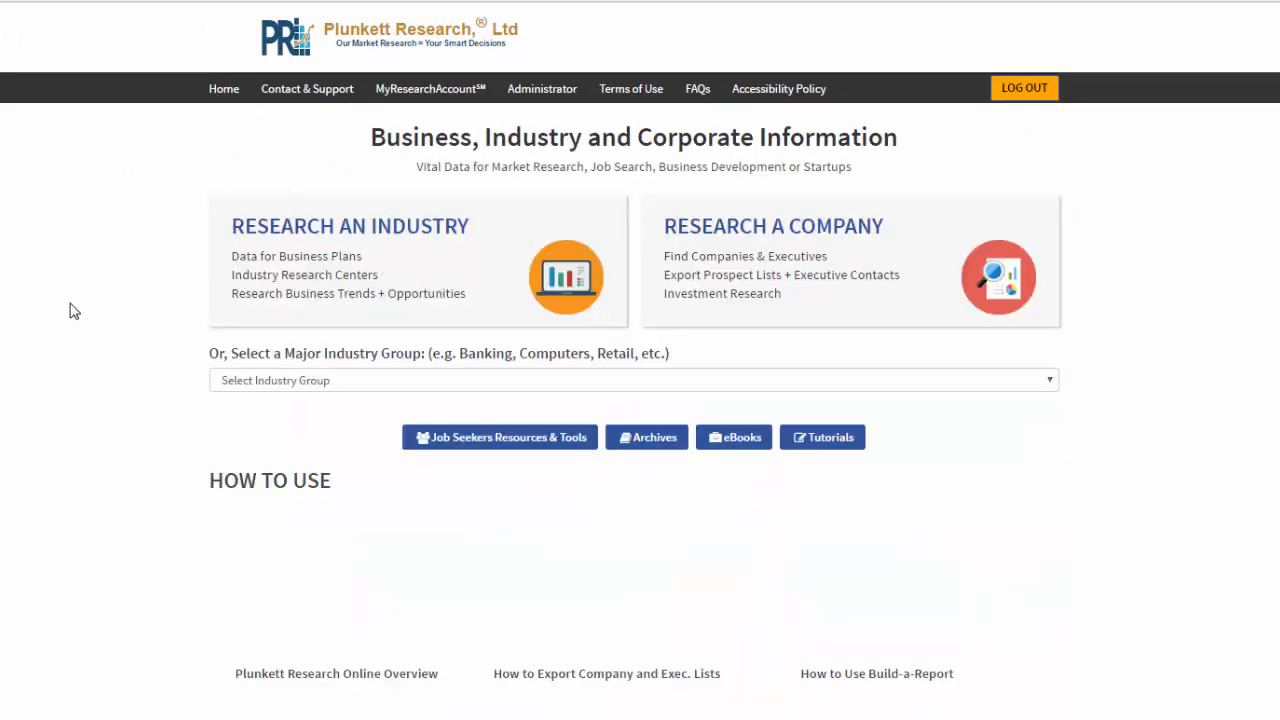